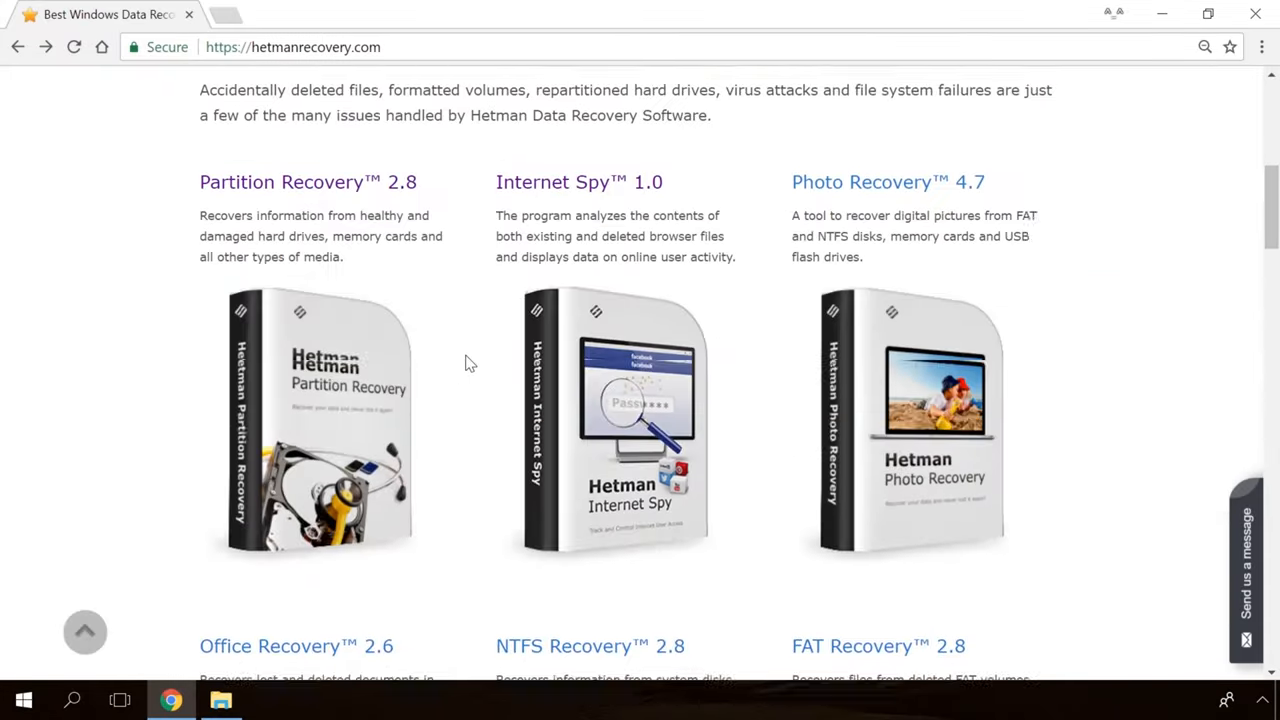
Step: Run the Fast scan of drive F: in Hetman Partition Recovery and preview the deleted .mp4 video
{"action": "scroll", "scroll_direction": "down", "scroll_amount": 3}
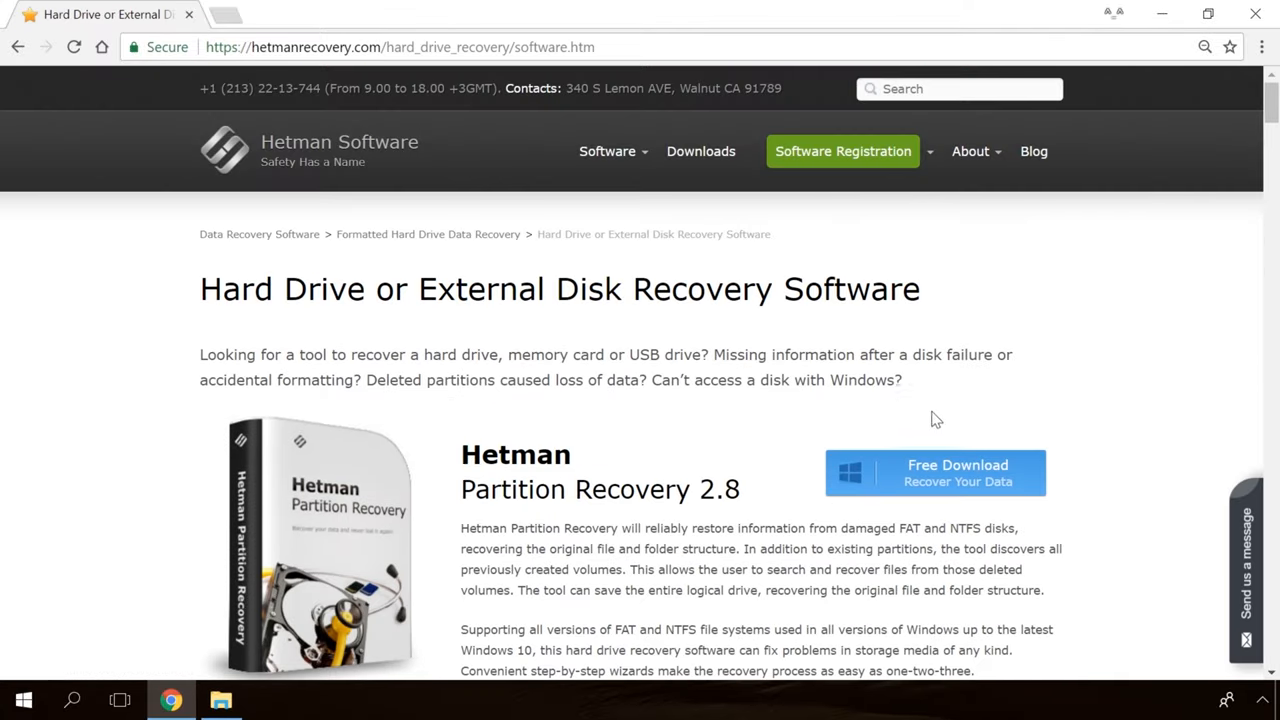
{"action": "left_click", "coordinate": [936, 472]}
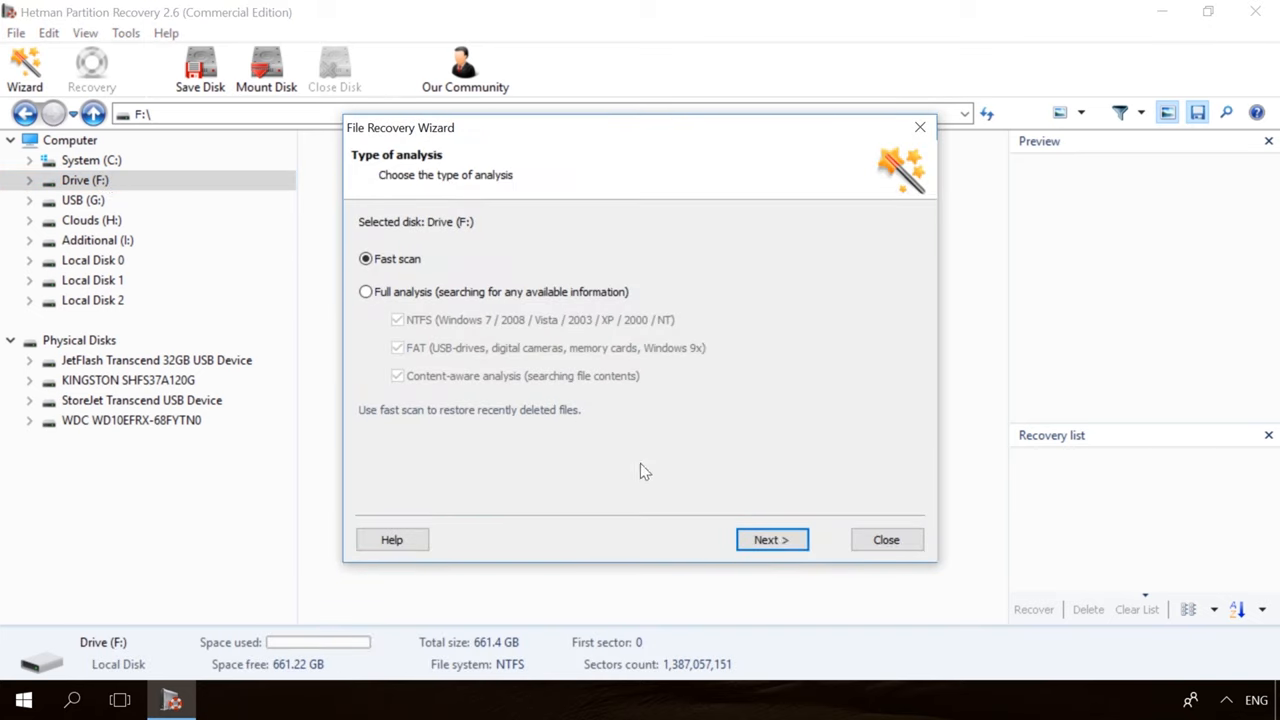
{"action": "left_click", "coordinate": [772, 540]}
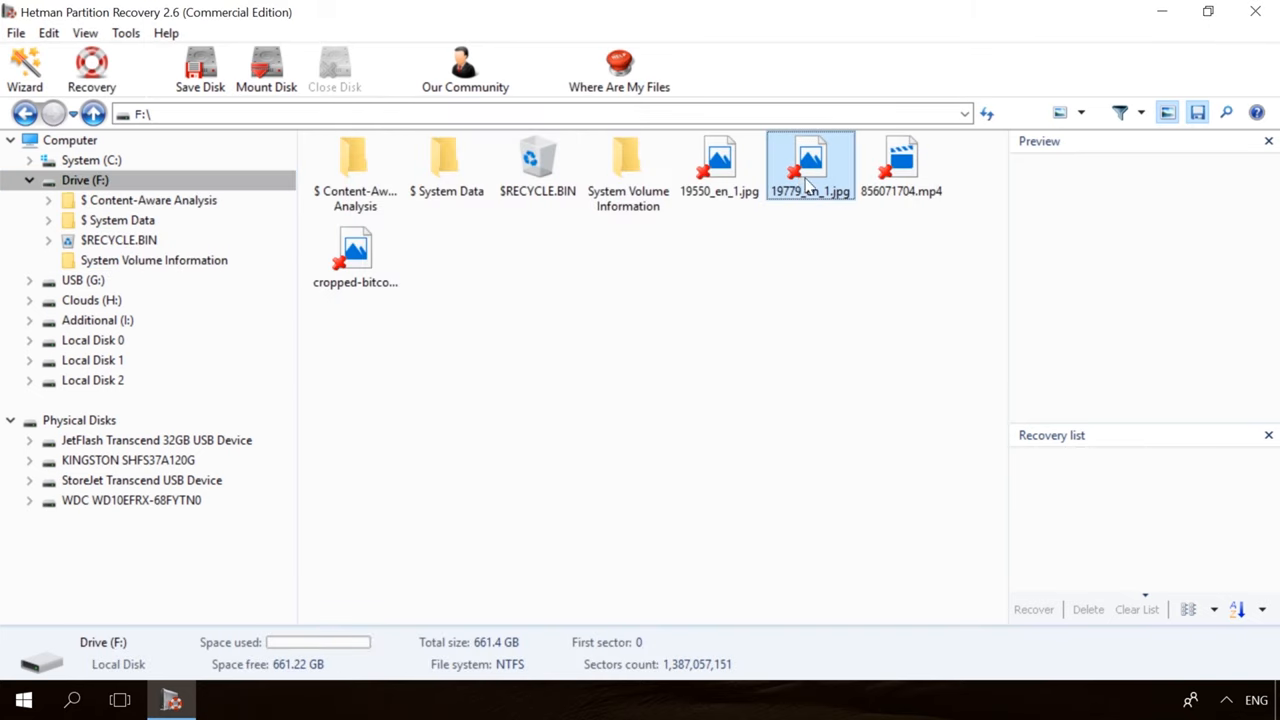
{"action": "left_click", "coordinate": [900, 160]}
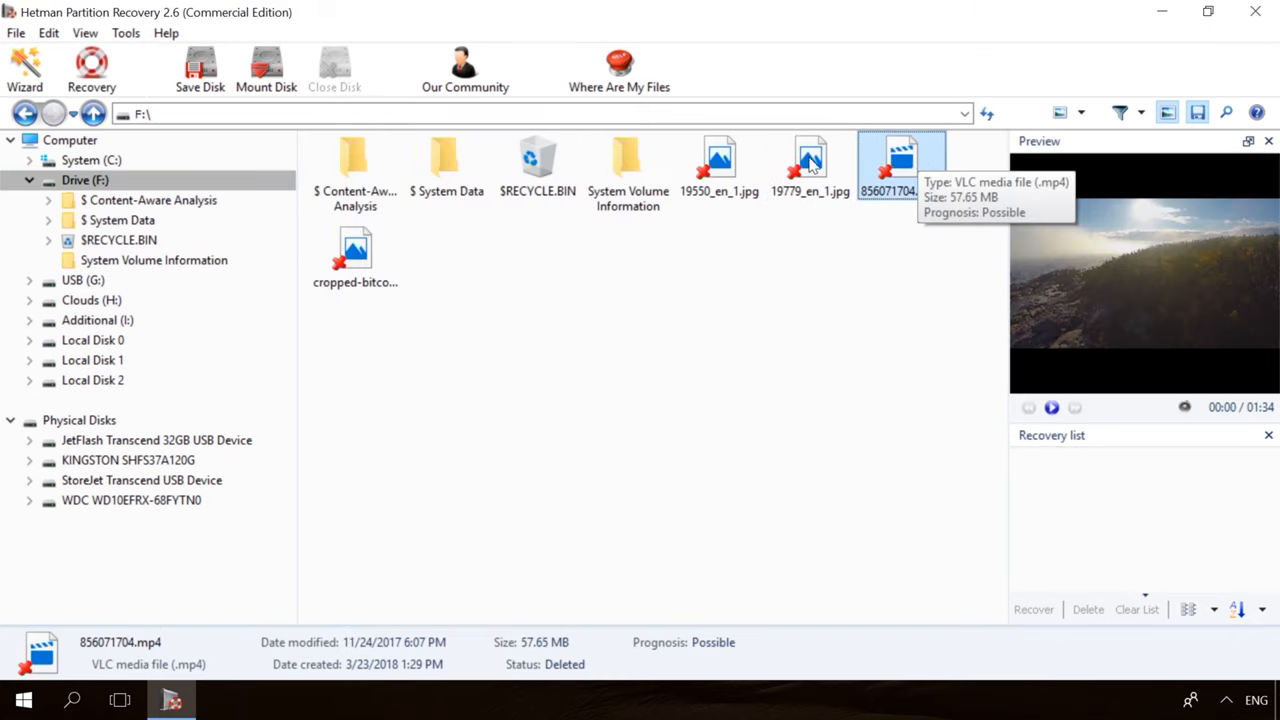
{"action": "left_click", "coordinate": [172, 700]}
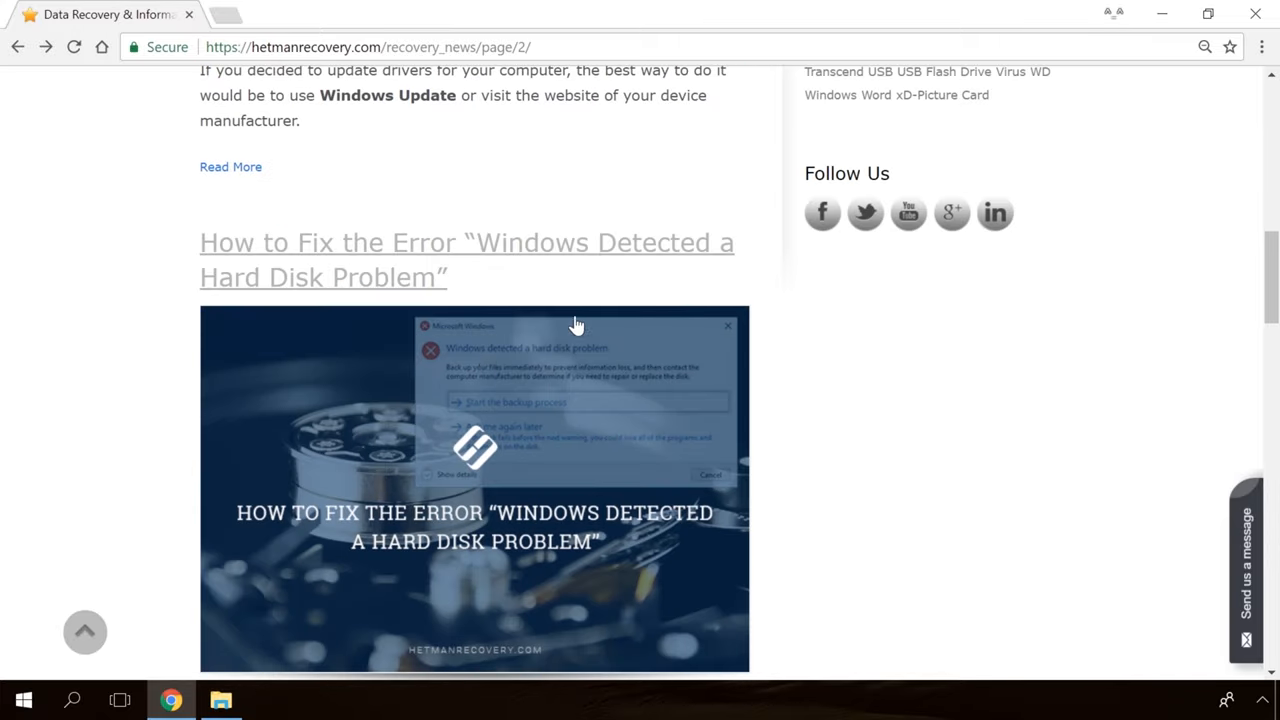
Step: Open the 'How to Fix the Error' hard disk problem article in Chrome and begin typing 'Hell'
{"action": "left_click", "coordinate": [466, 260]}
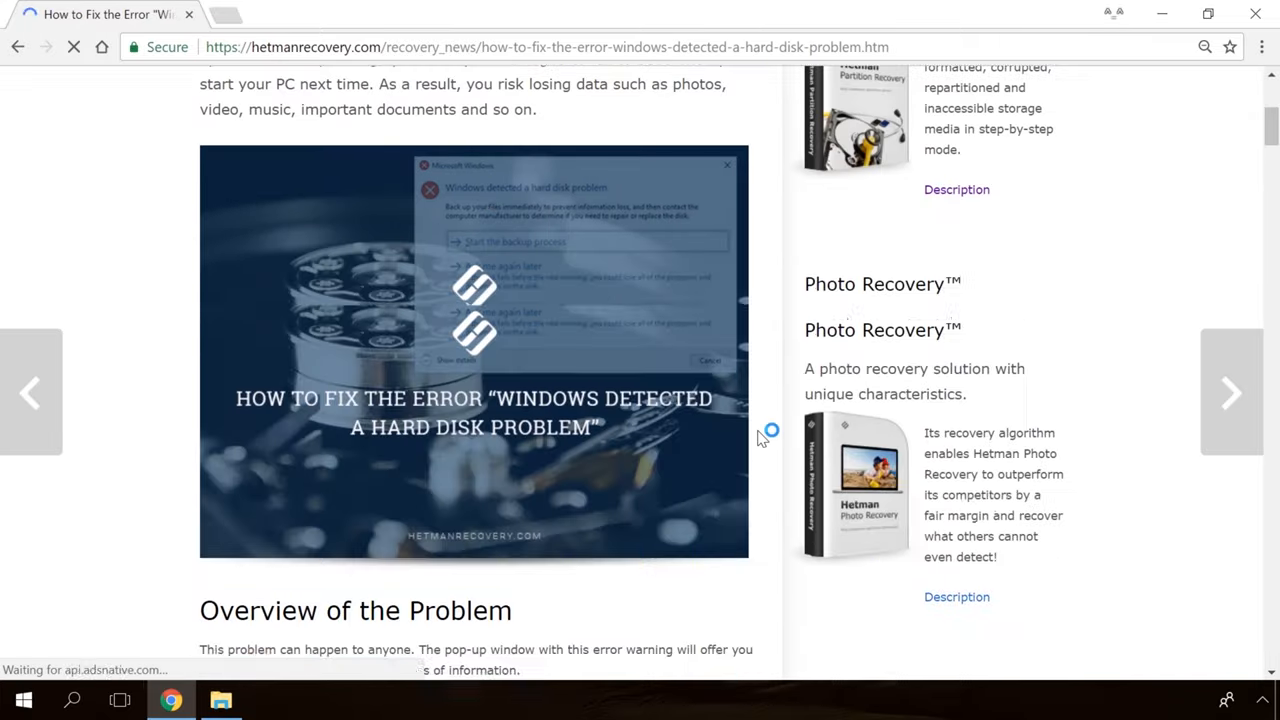
{"action": "scroll", "scroll_direction": "down", "scroll_amount": 3}
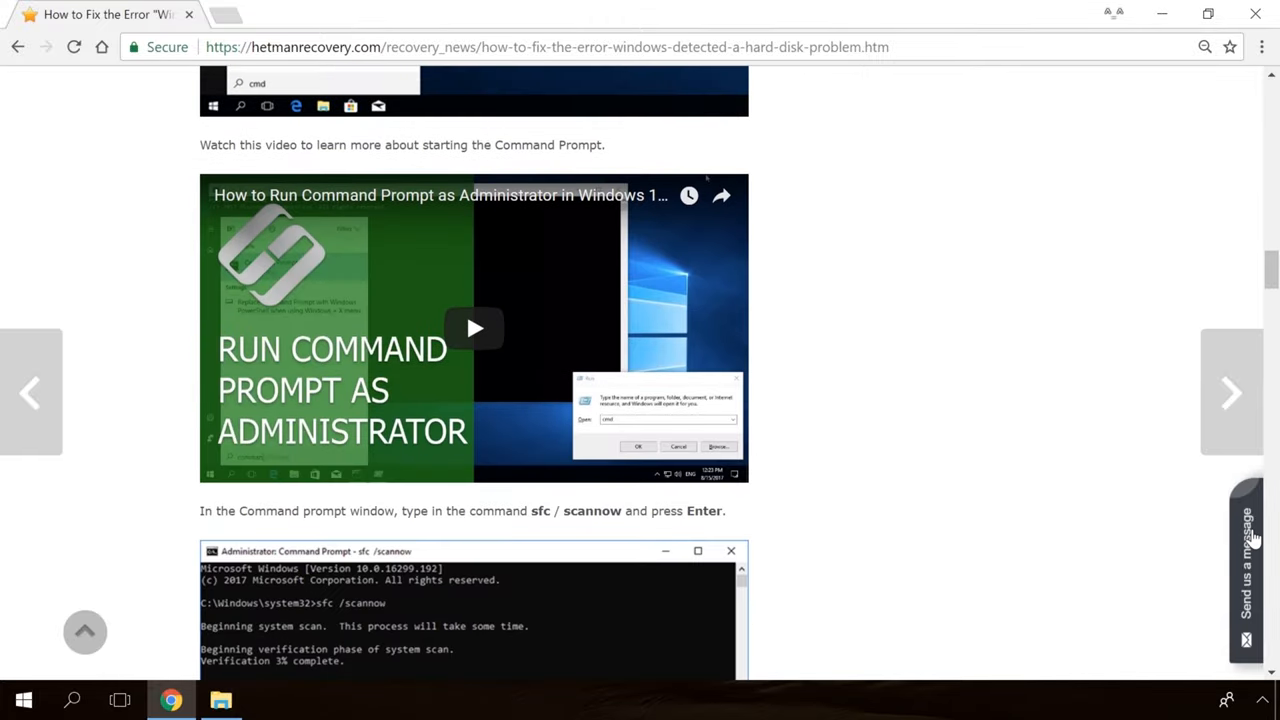
{"action": "type", "text": "Hell"}
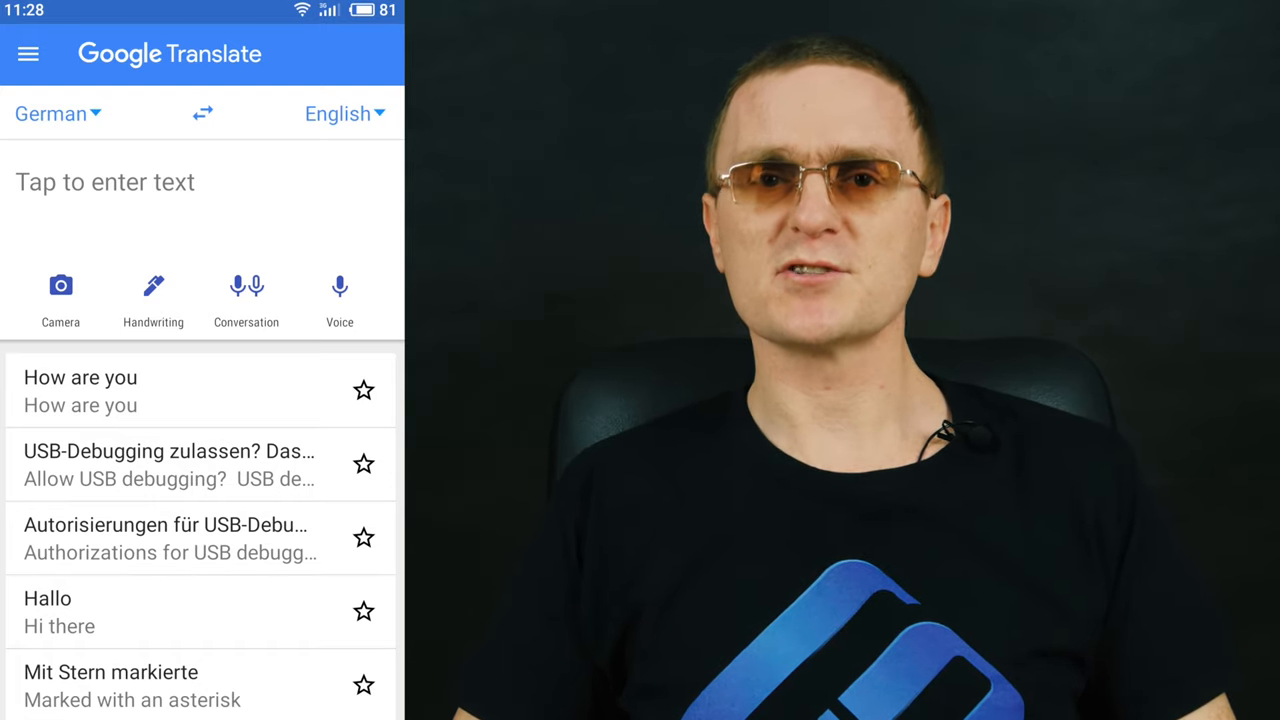
Step: Translate the printed German page live with the phone camera, then pause the translation
{"action": "left_click", "coordinate": [60, 284]}
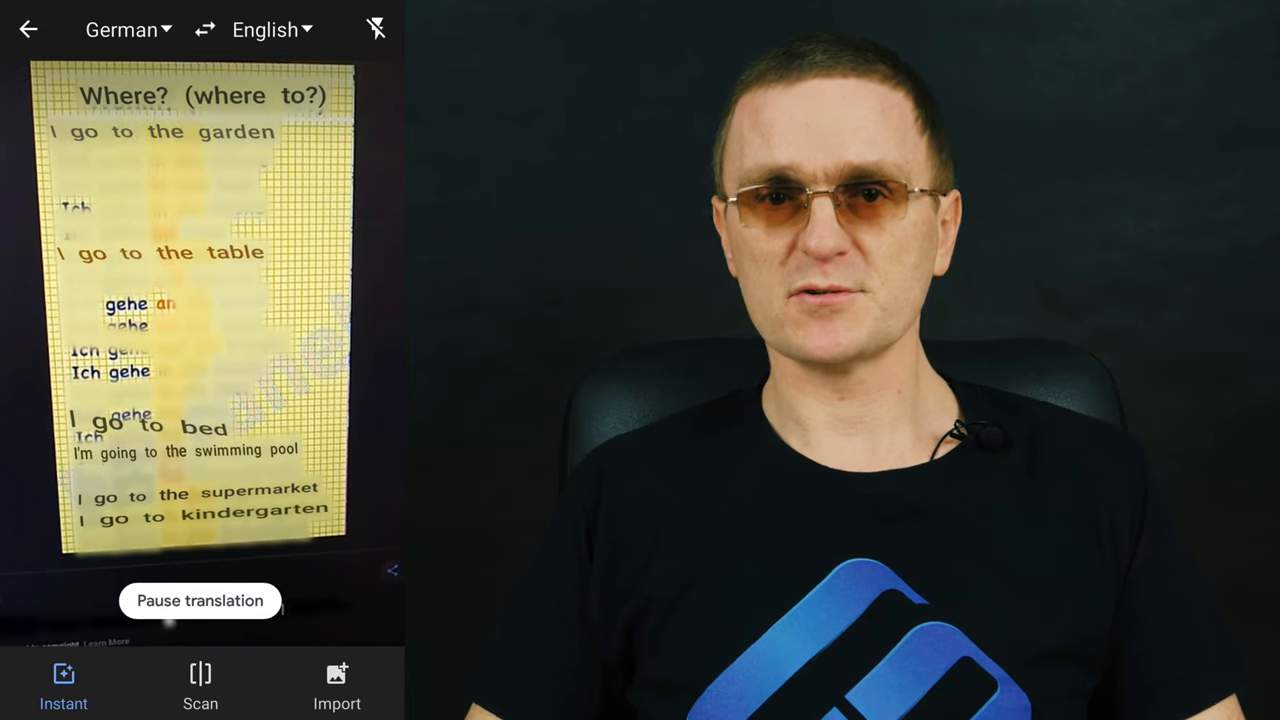
{"action": "left_click", "coordinate": [120, 30]}
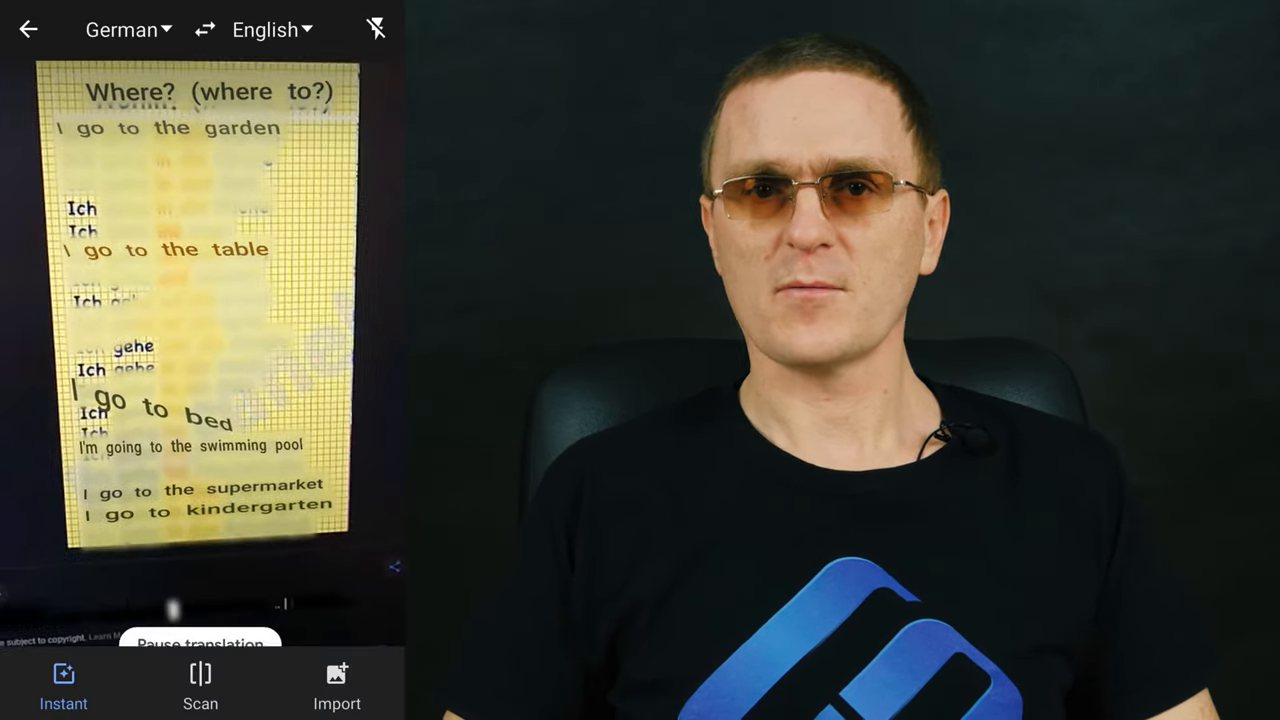
{"action": "left_click", "coordinate": [264, 30]}
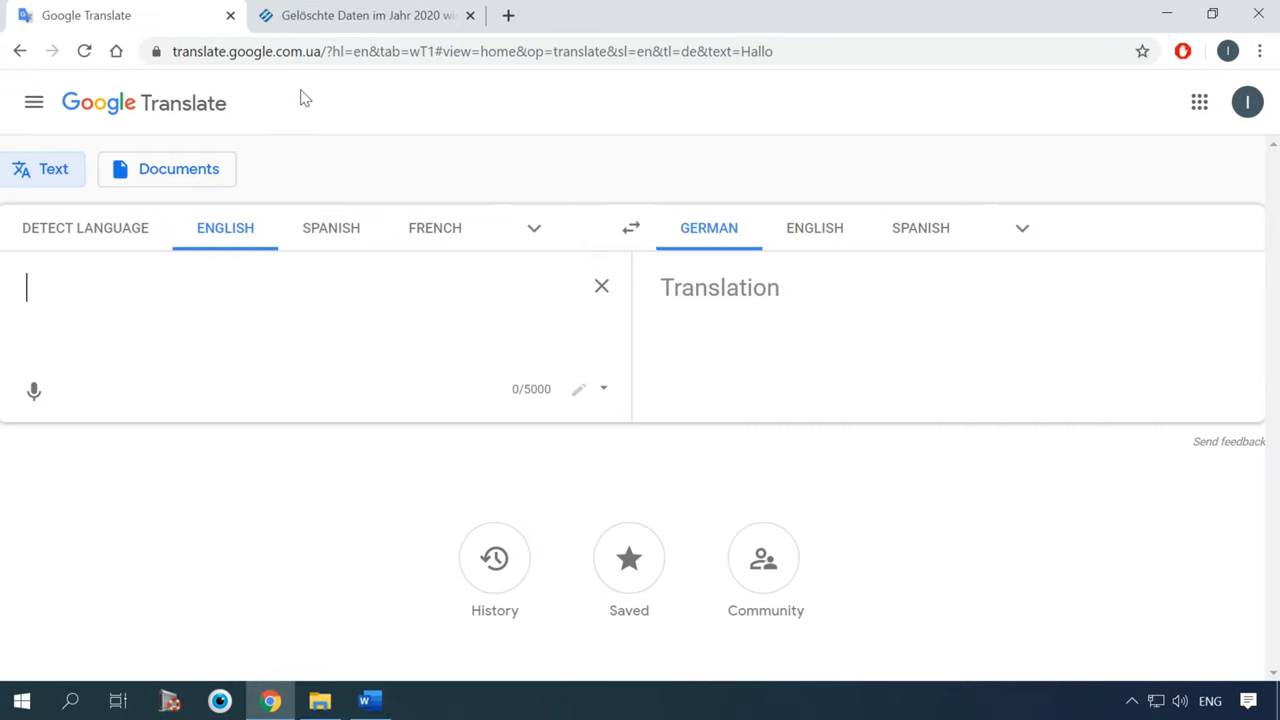
{"action": "mouse_move", "coordinate": [588, 404]}
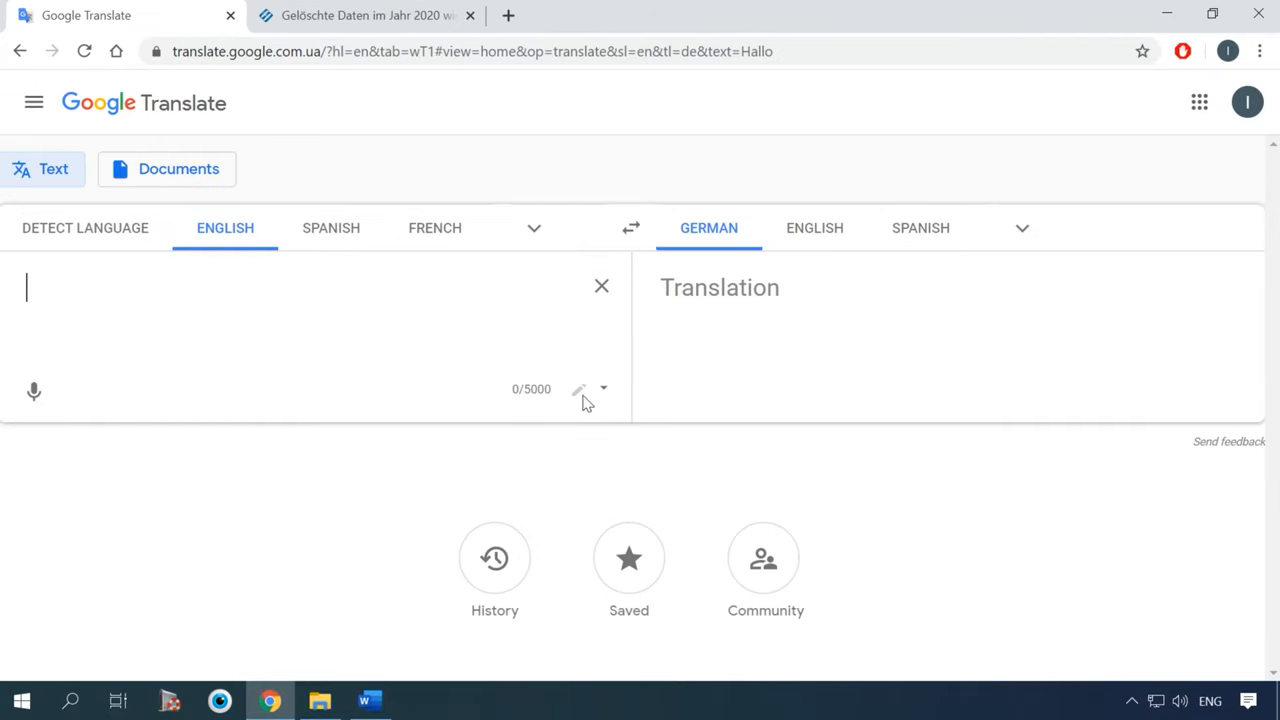
Step: Switch to English - Handwrite input and accept the recognized 'How are you' for German translation
{"action": "left_click", "coordinate": [604, 388]}
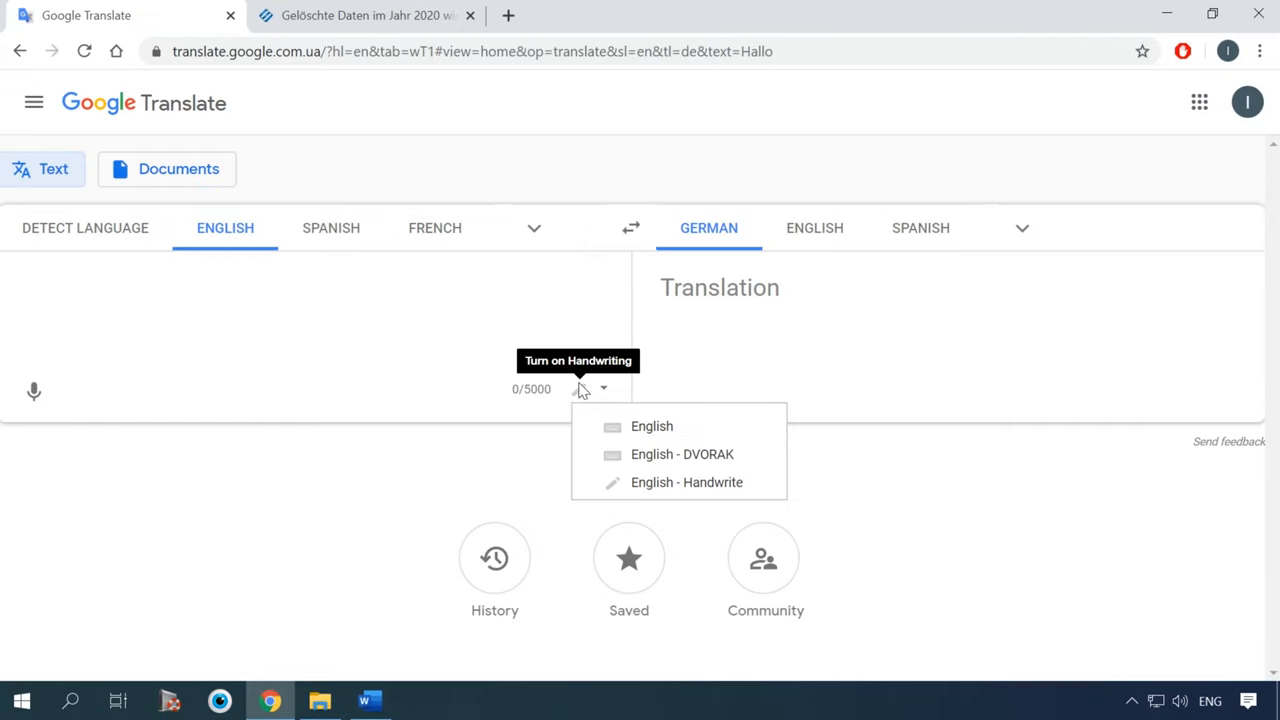
{"action": "left_click", "coordinate": [688, 482]}
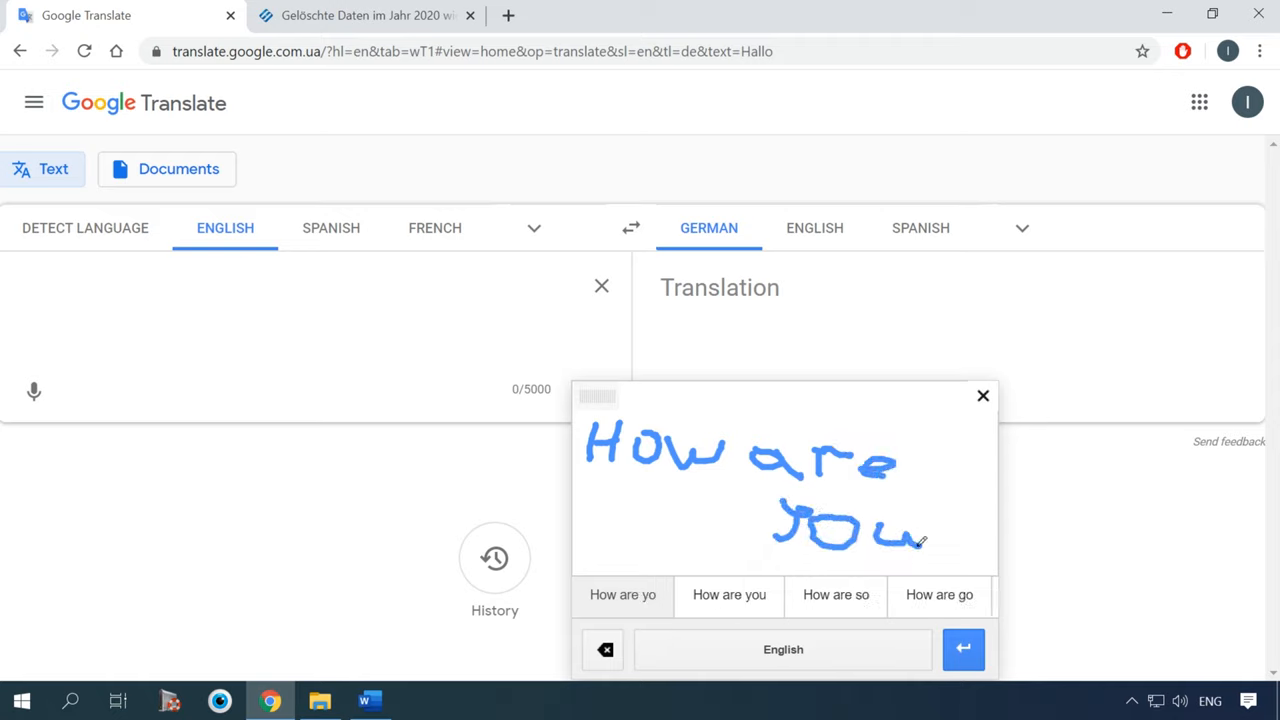
{"action": "left_click", "coordinate": [728, 594]}
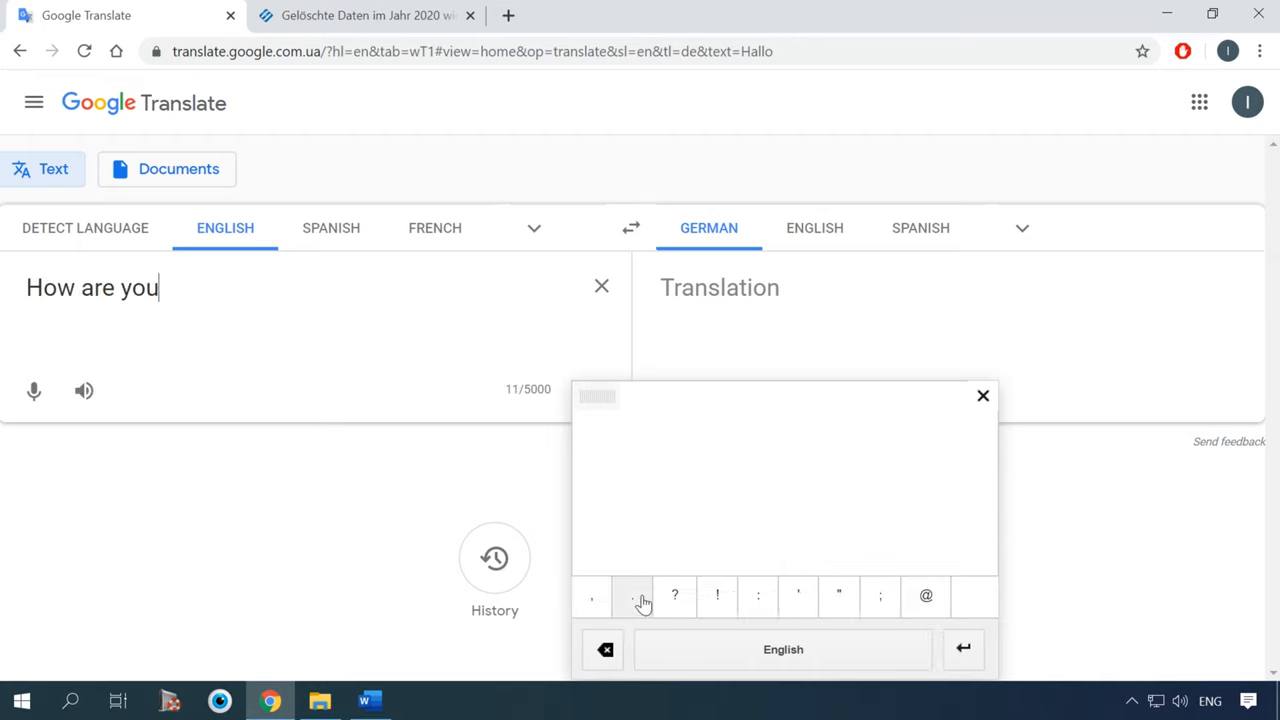
{"action": "left_click", "coordinate": [920, 228]}
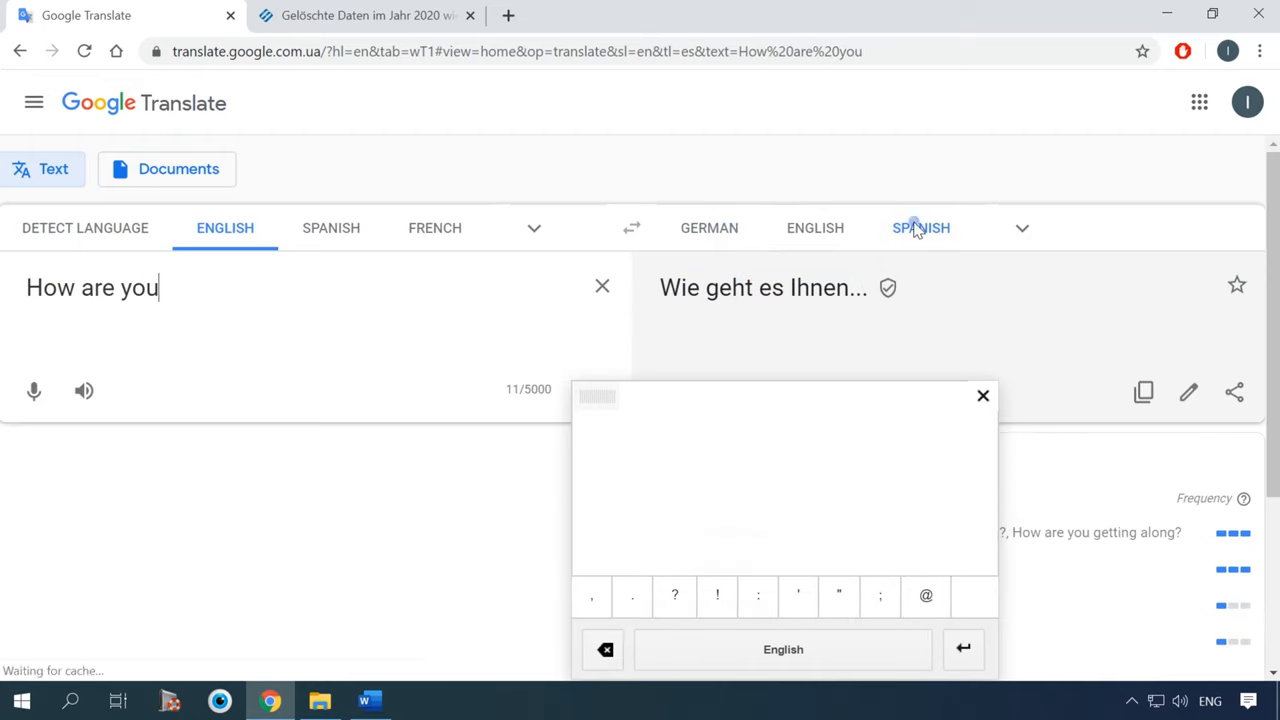
{"action": "left_click", "coordinate": [920, 228]}
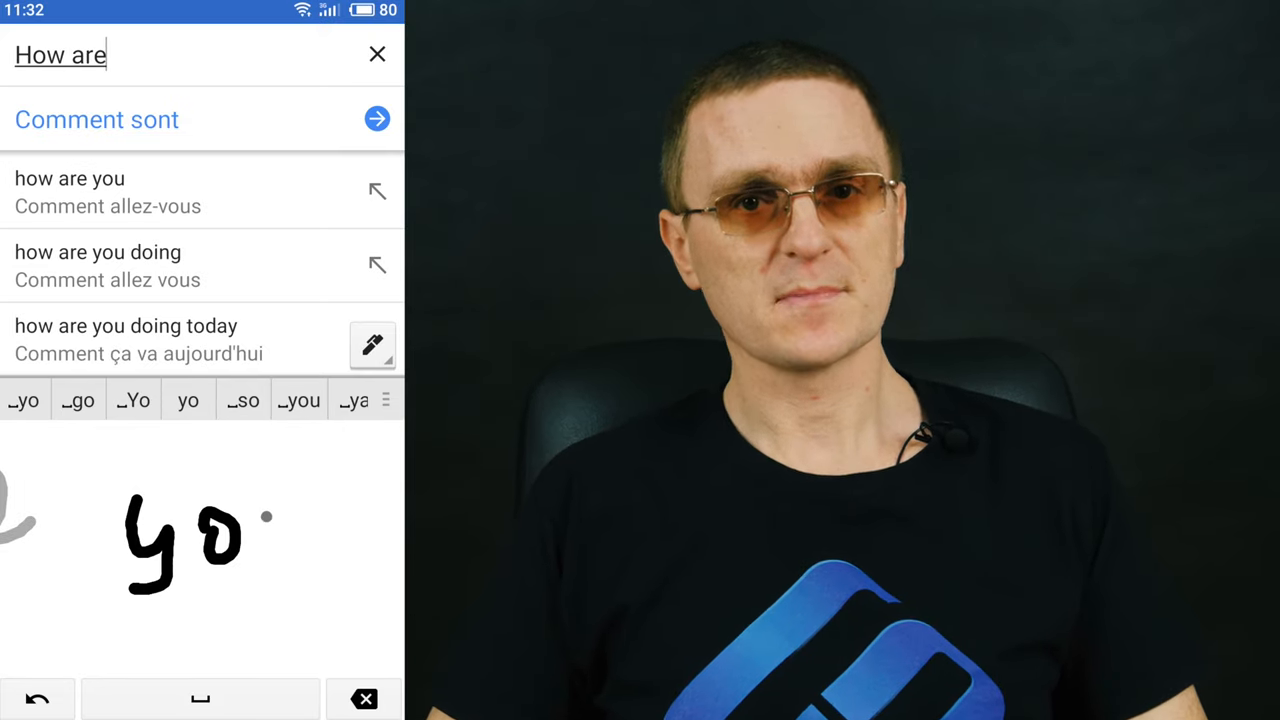
Step: Accept the handwritten 'How are you' and translate it into French as 'Comment vas-tu'
{"action": "left_click", "coordinate": [188, 400]}
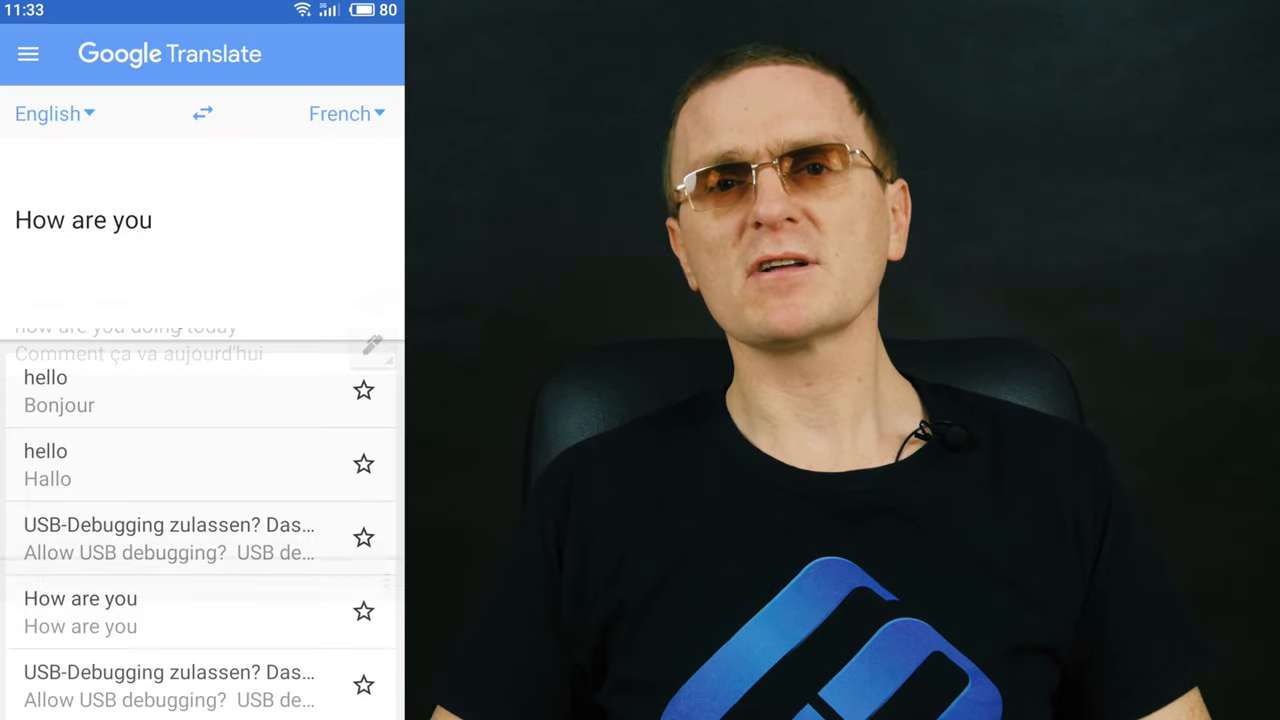
{"action": "left_click", "coordinate": [84, 220]}
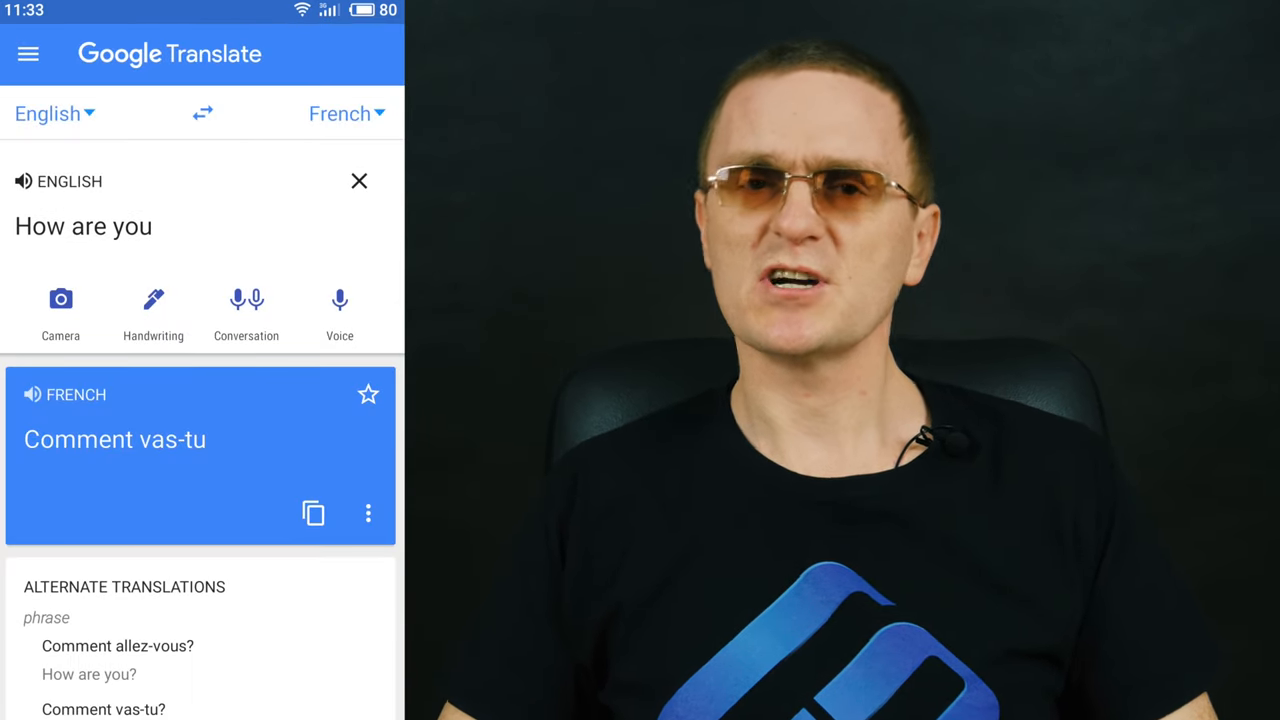
{"action": "left_click", "coordinate": [24, 180]}
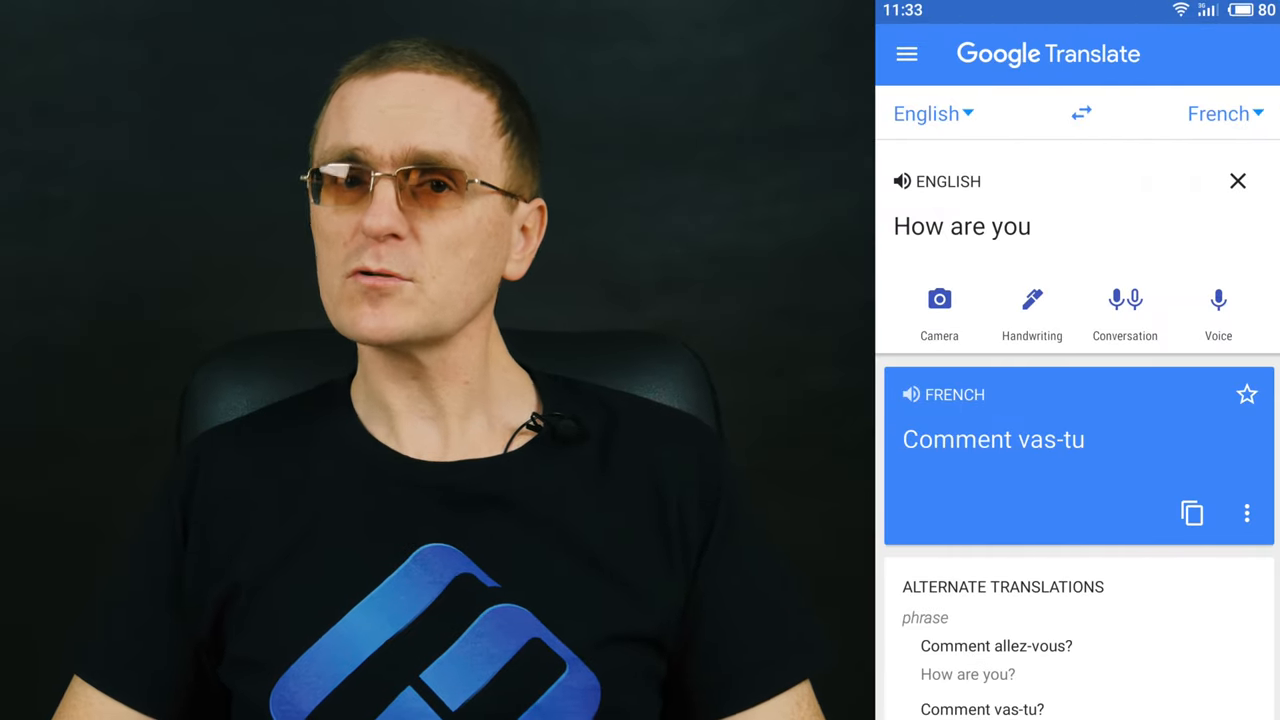
Step: Clear the entered phrase and open the English-French spoken Conversation mode
{"action": "left_click", "coordinate": [900, 180]}
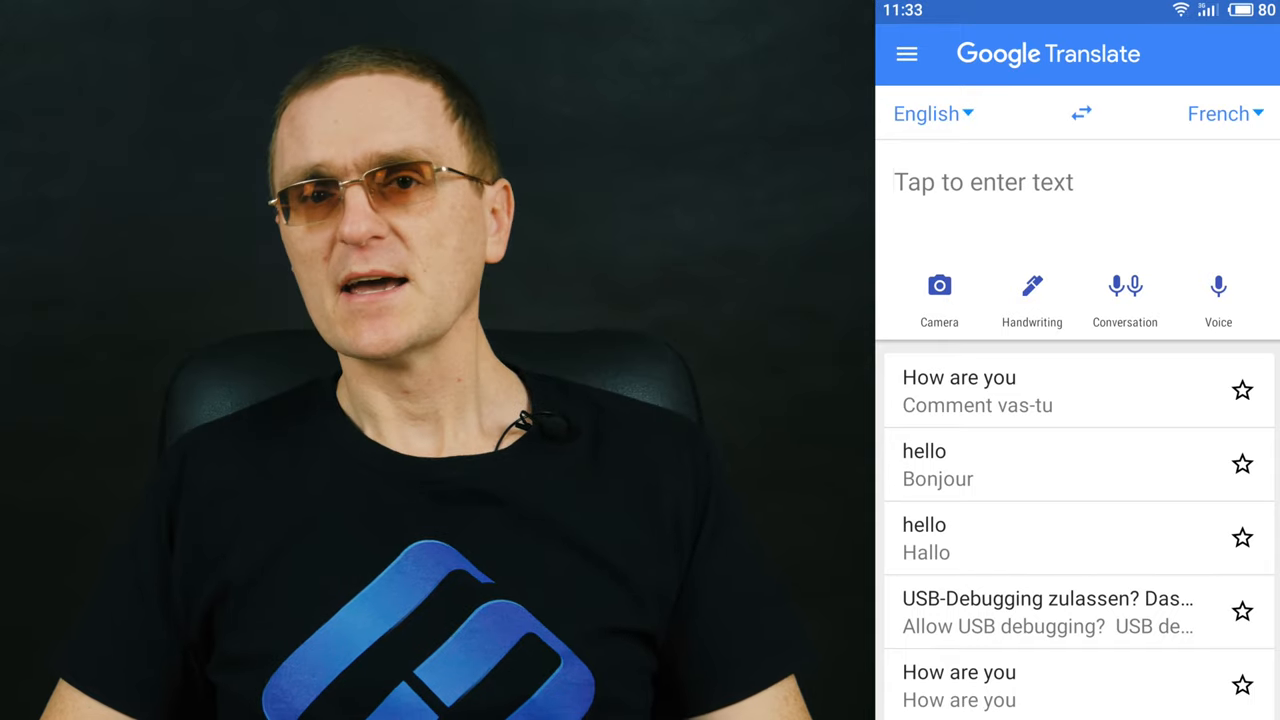
{"action": "left_click", "coordinate": [1124, 296]}
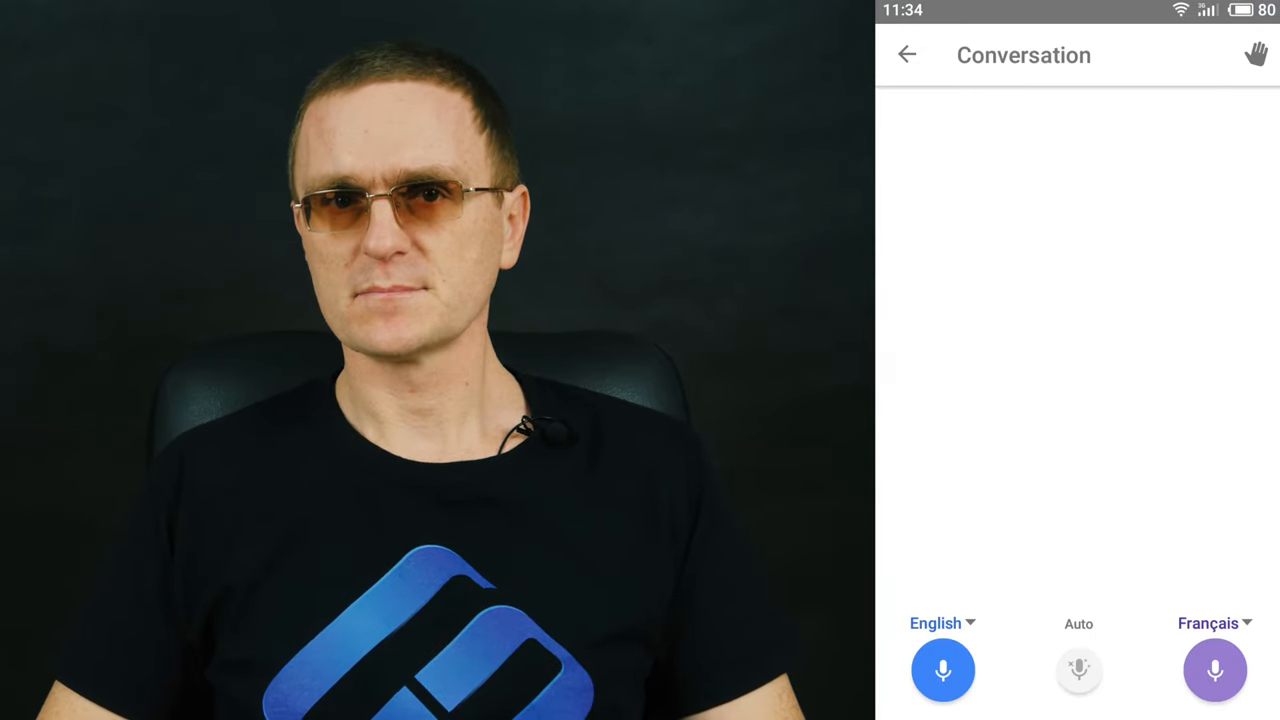
{"action": "left_click", "coordinate": [1078, 668]}
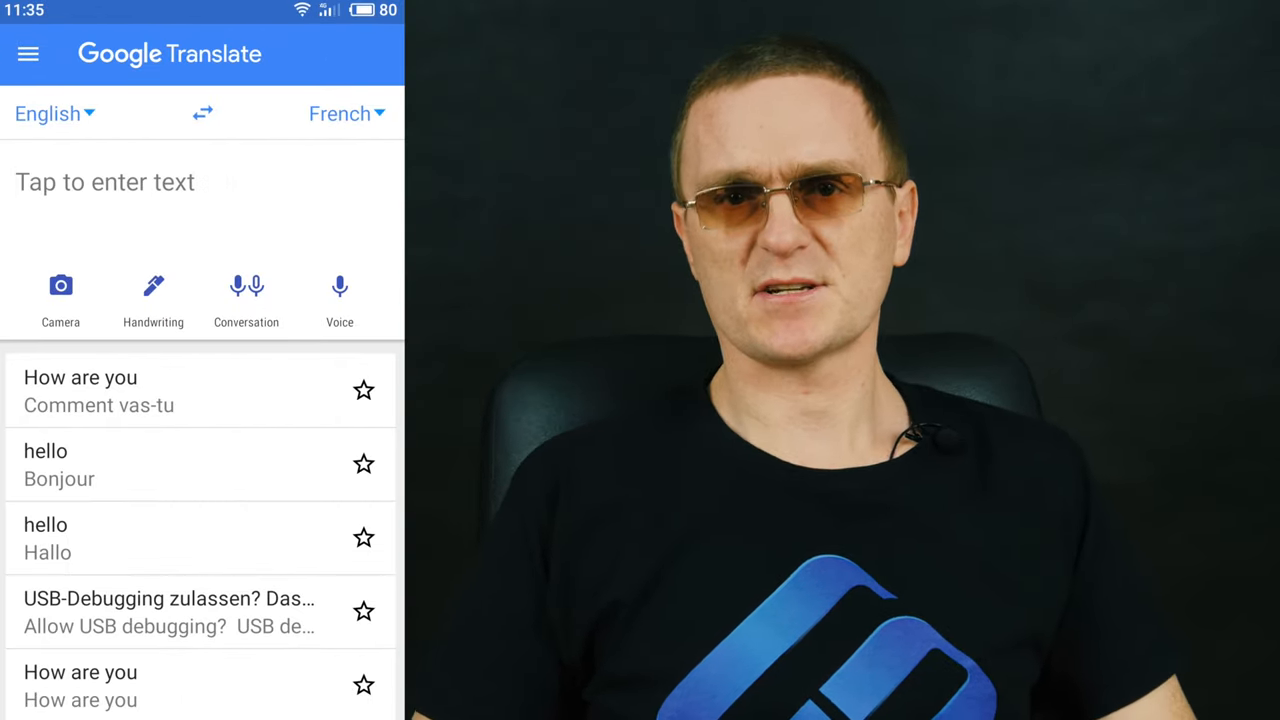
Step: Speak 'Pronounce' by voice to get French 'Prononcer', close it, and repeat the voice input
{"action": "left_click", "coordinate": [340, 288]}
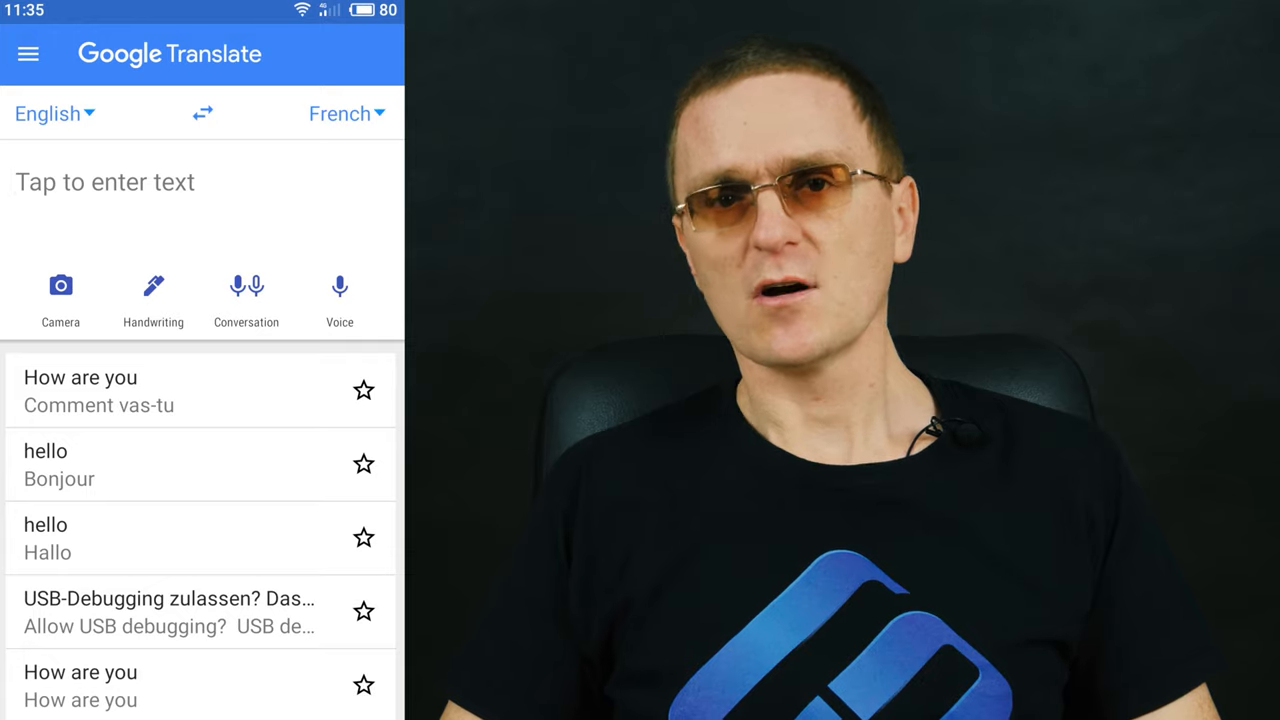
{"action": "left_click", "coordinate": [340, 290]}
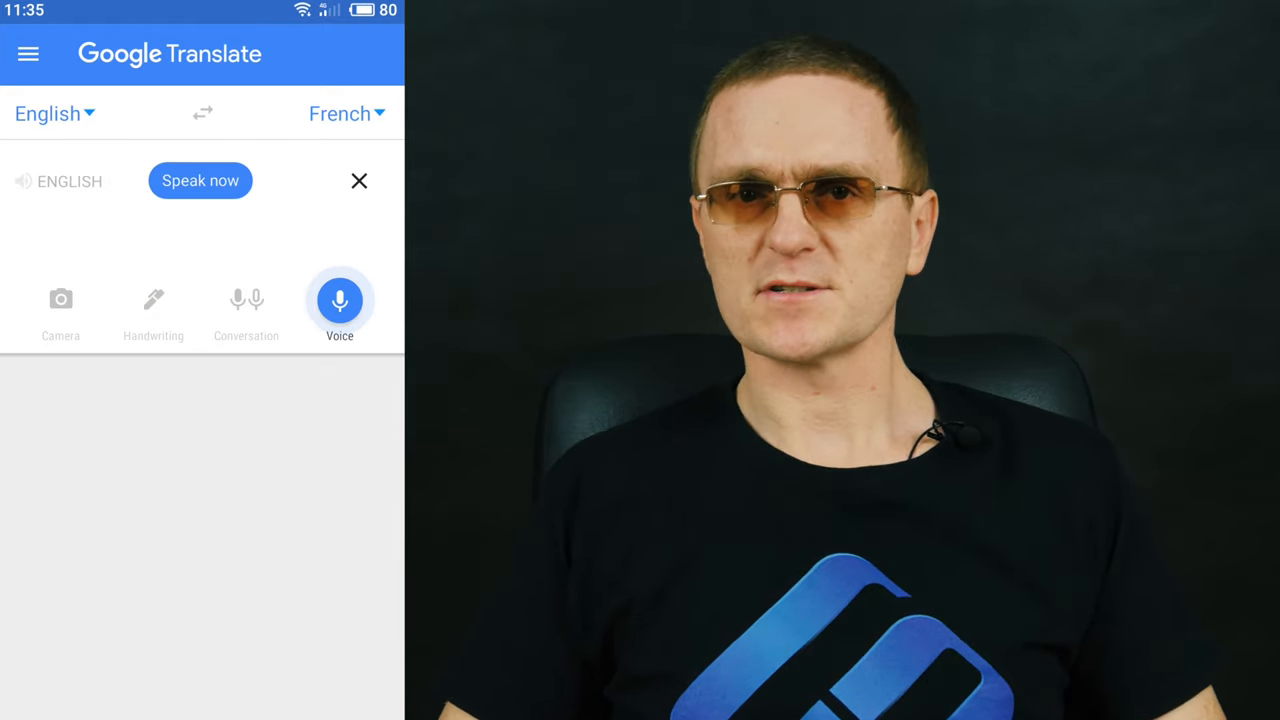
{"action": "left_click", "coordinate": [340, 300]}
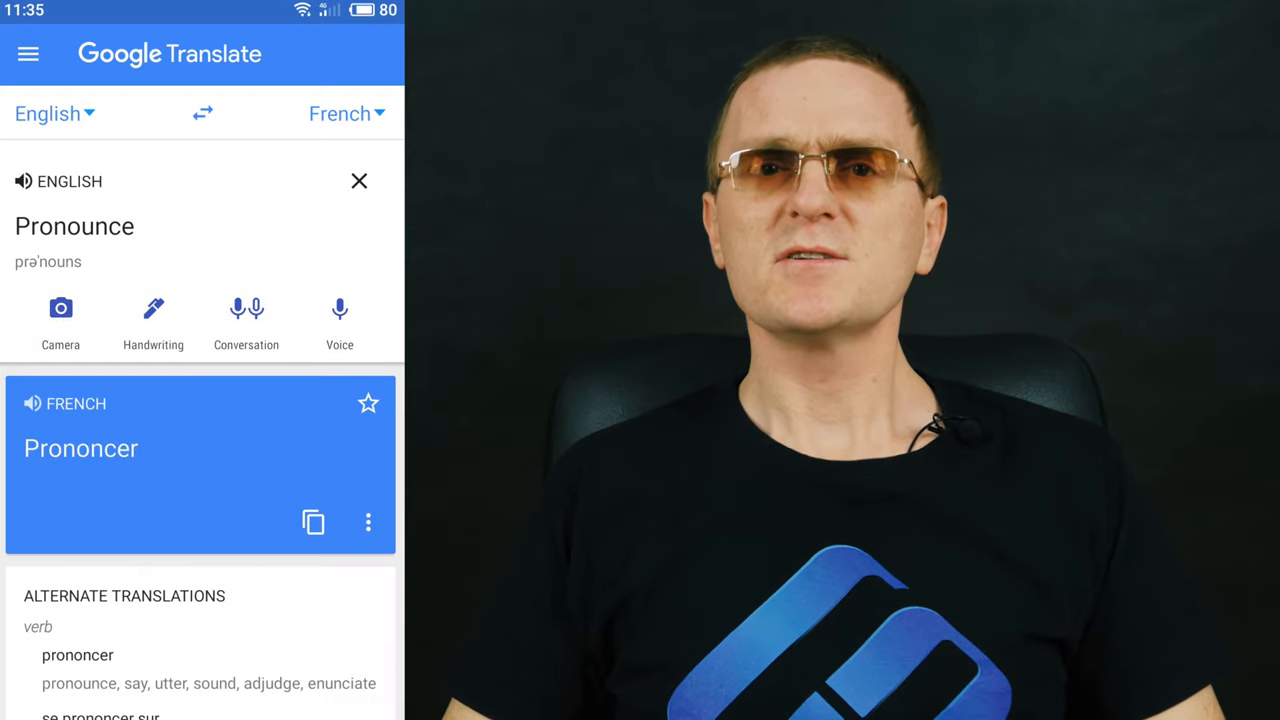
{"action": "left_click", "coordinate": [360, 180]}
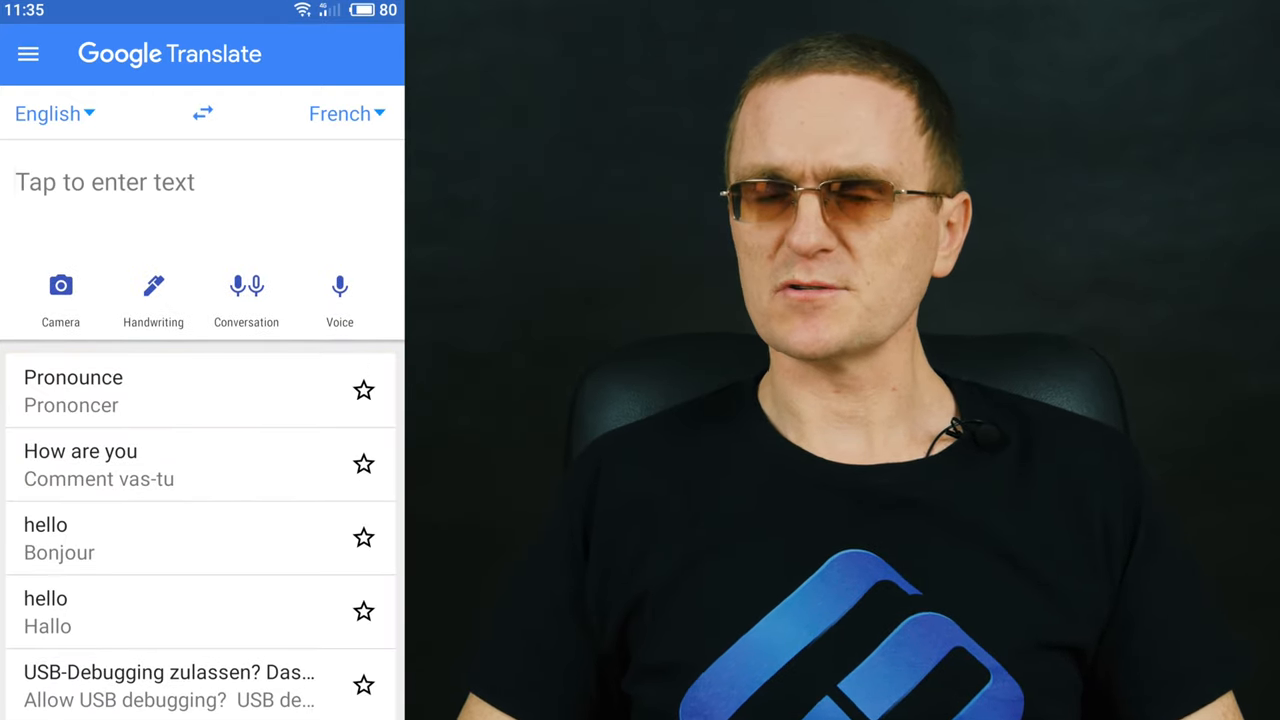
{"action": "left_click", "coordinate": [340, 290]}
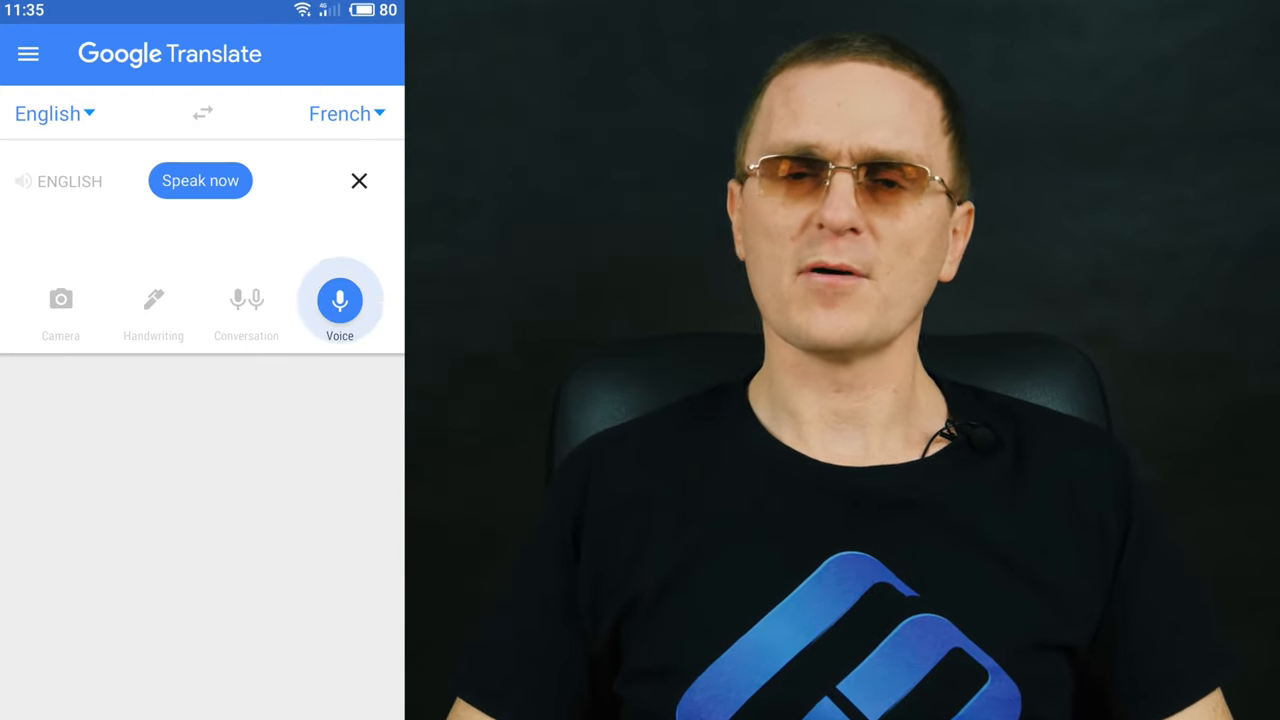
{"action": "left_click", "coordinate": [340, 300]}
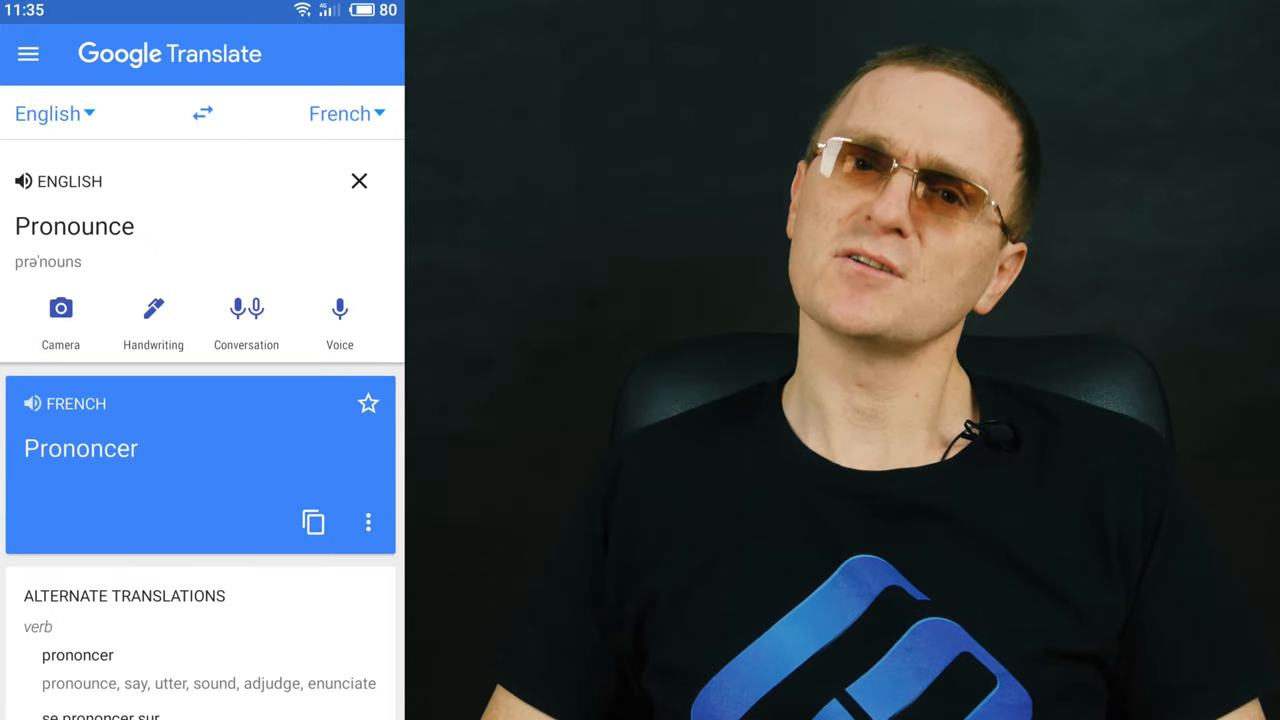
{"action": "left_click", "coordinate": [340, 308]}
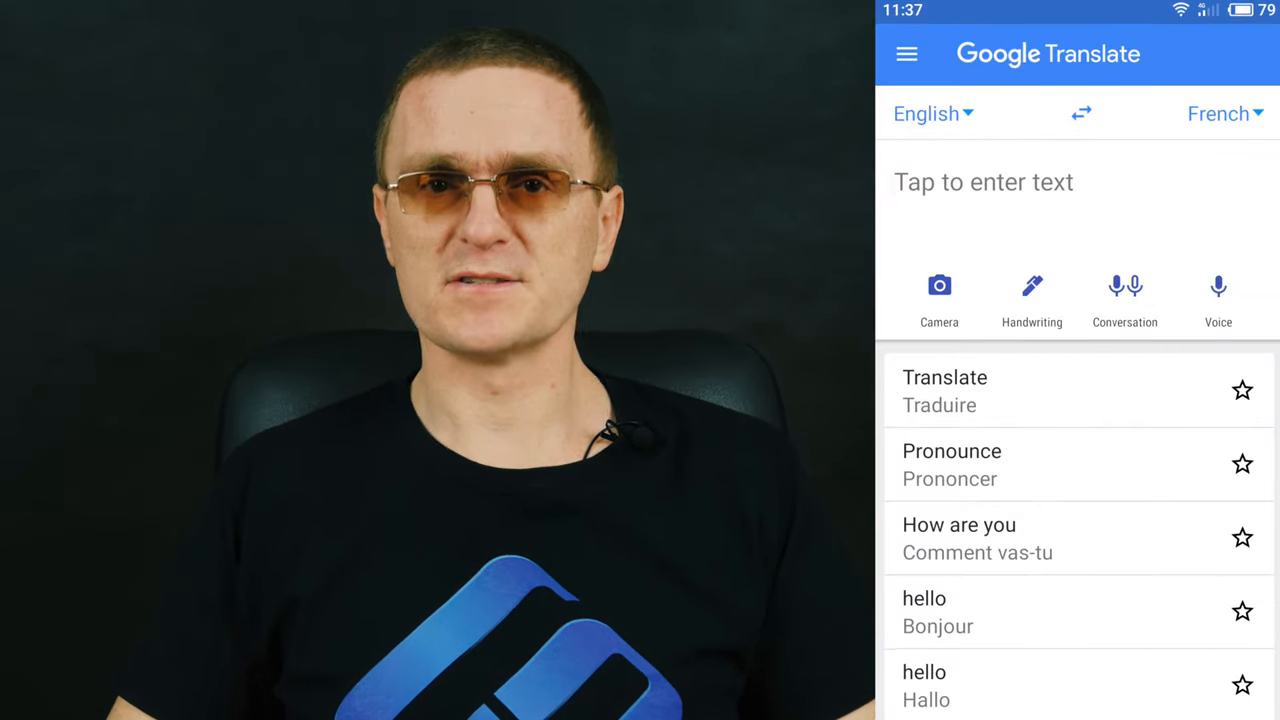
Step: From the side menu's Offline translation list, download German as an offline language
{"action": "left_click", "coordinate": [906, 54]}
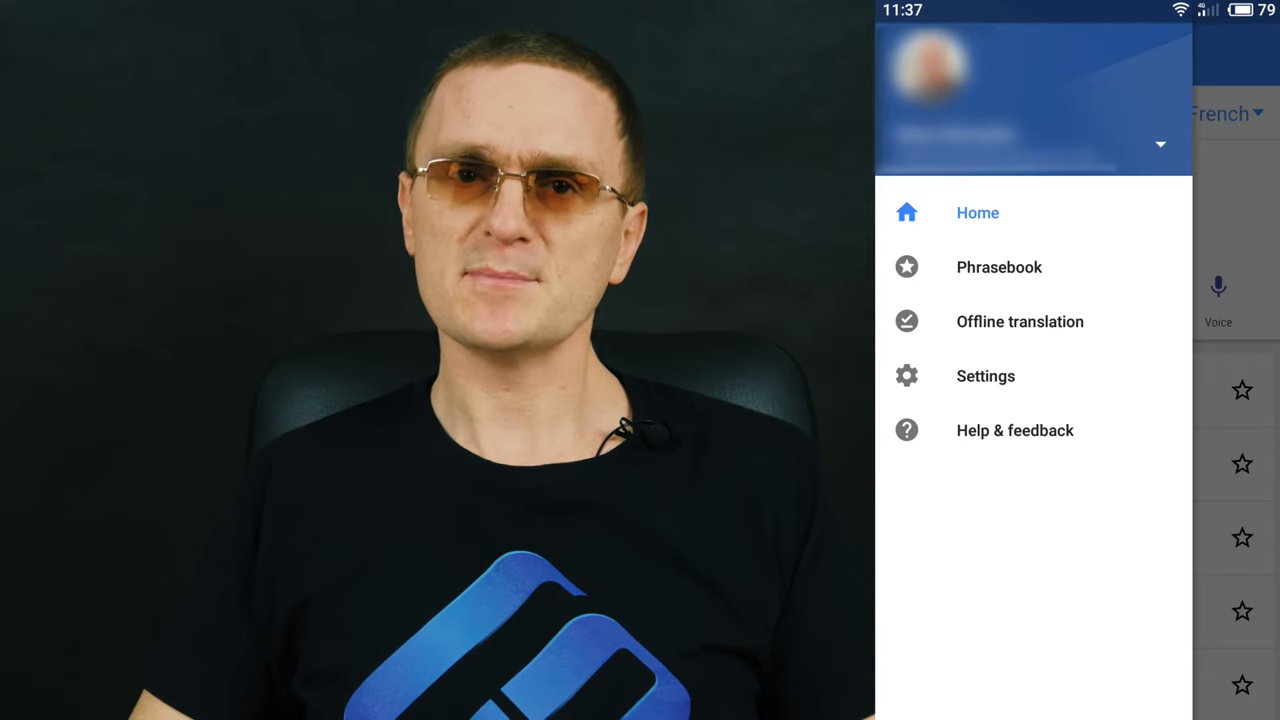
{"action": "left_click", "coordinate": [1020, 320]}
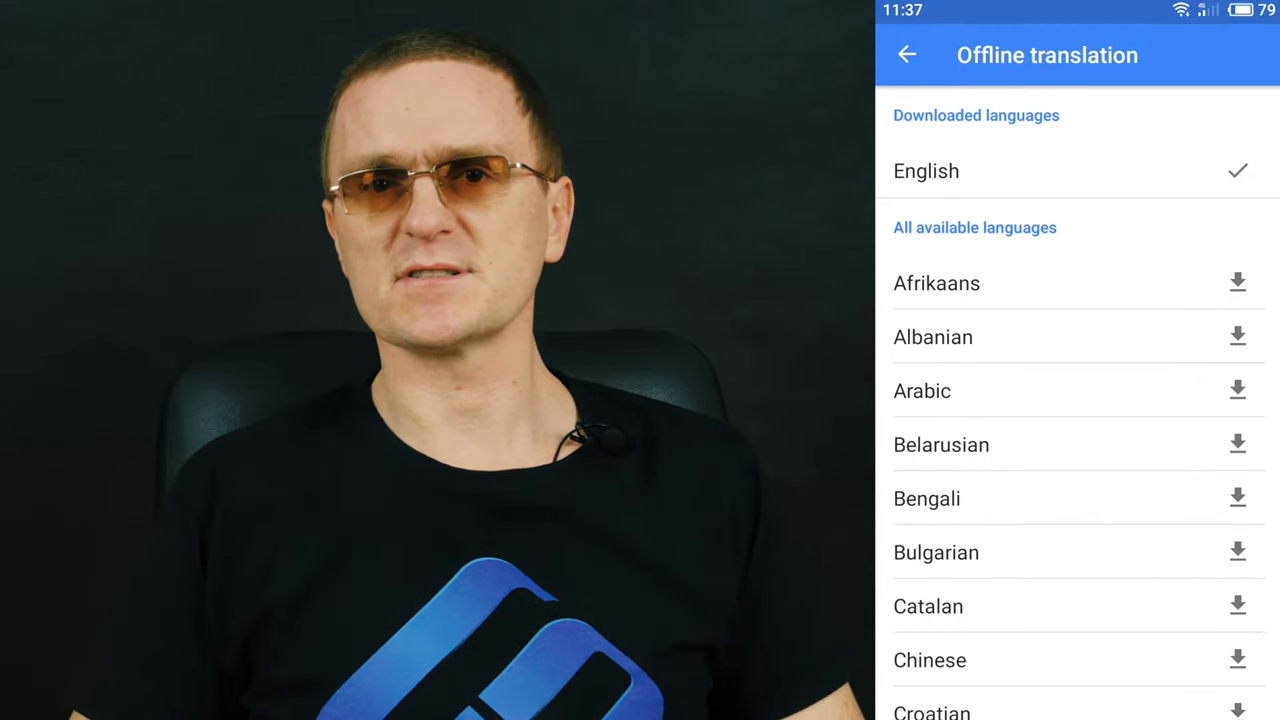
{"action": "scroll", "scroll_direction": "down", "scroll_amount": 3}
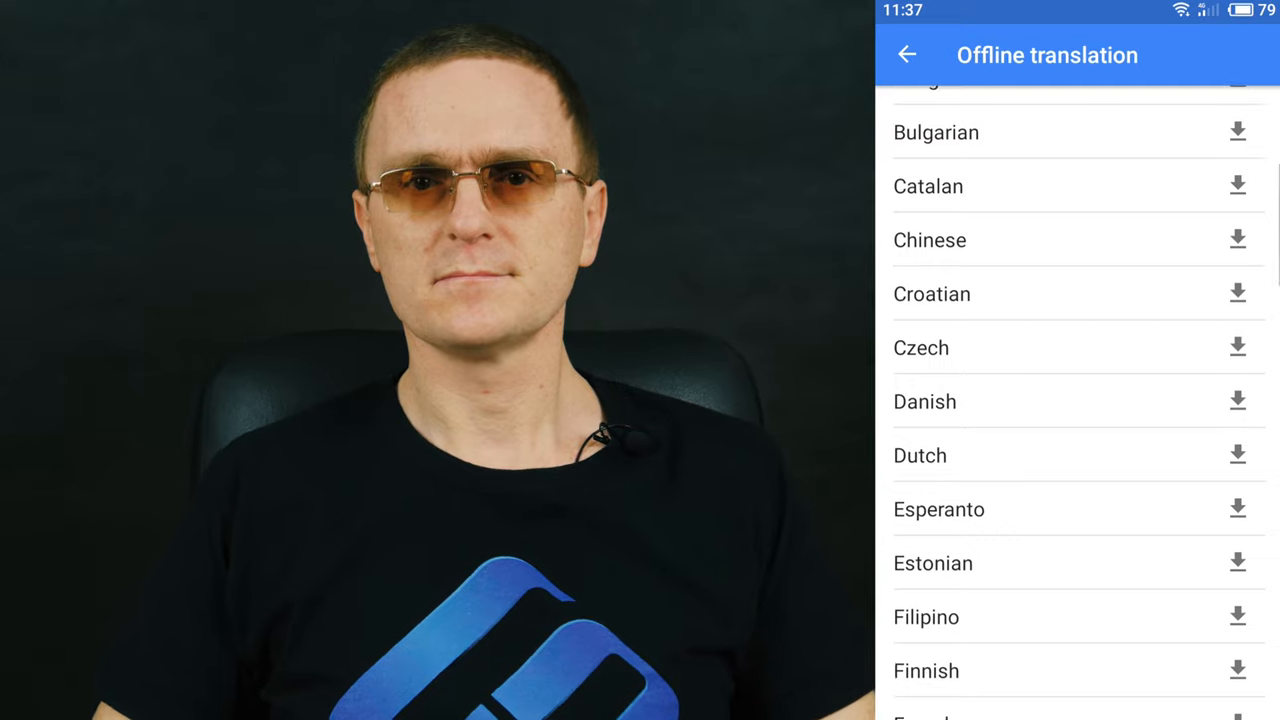
{"action": "scroll", "scroll_direction": "down", "scroll_amount": 3}
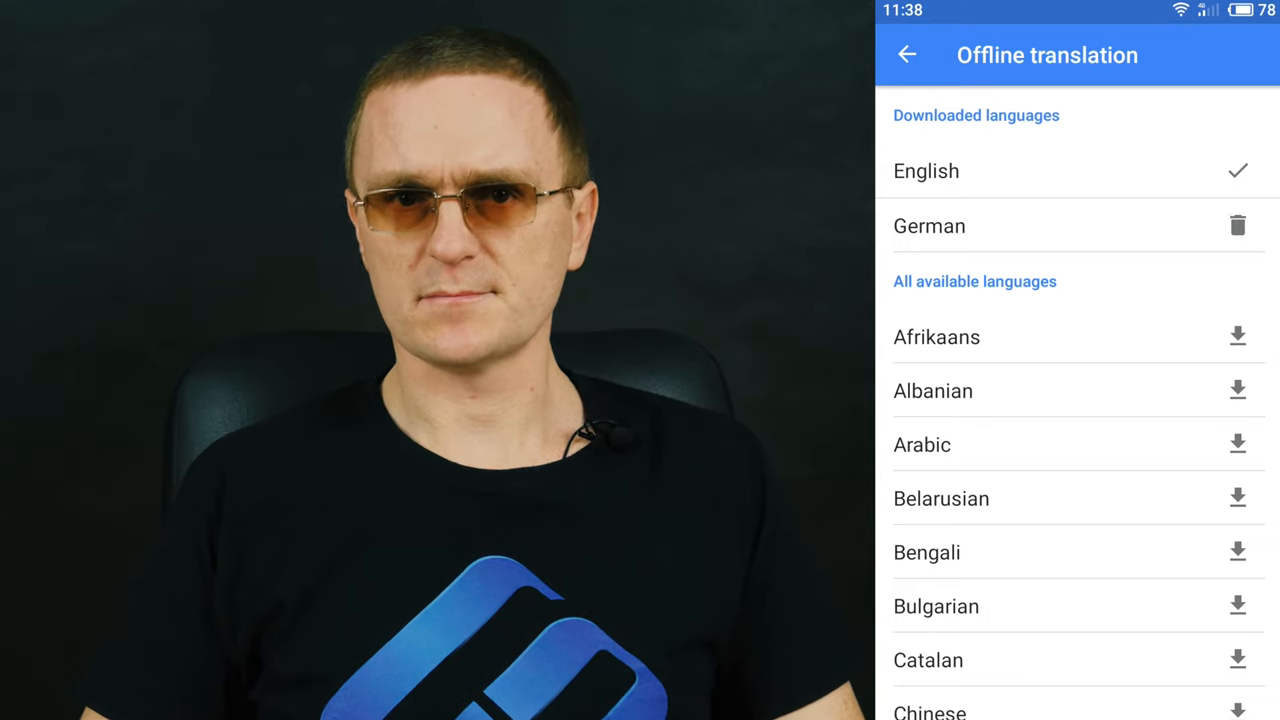
{"action": "left_click", "coordinate": [1236, 224]}
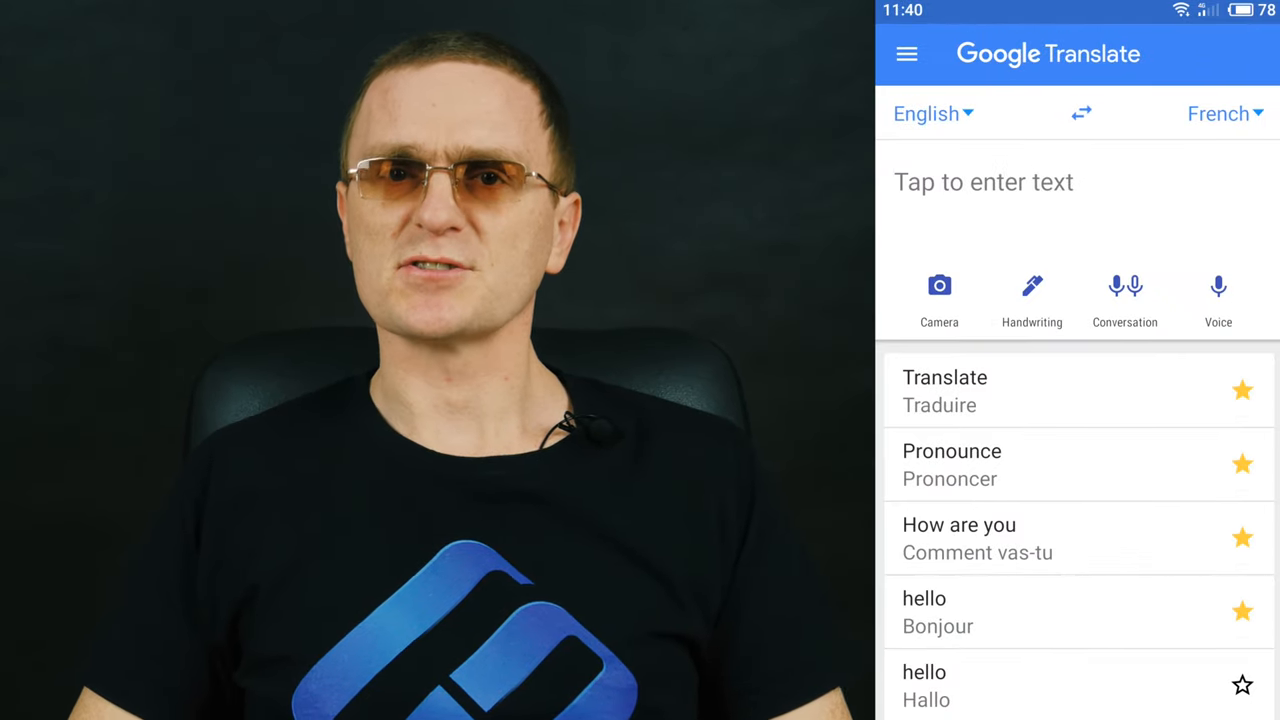
Step: Open the Phrasebook from the side menu to see the starred phrases, then return to the start screen
{"action": "left_click", "coordinate": [906, 54]}
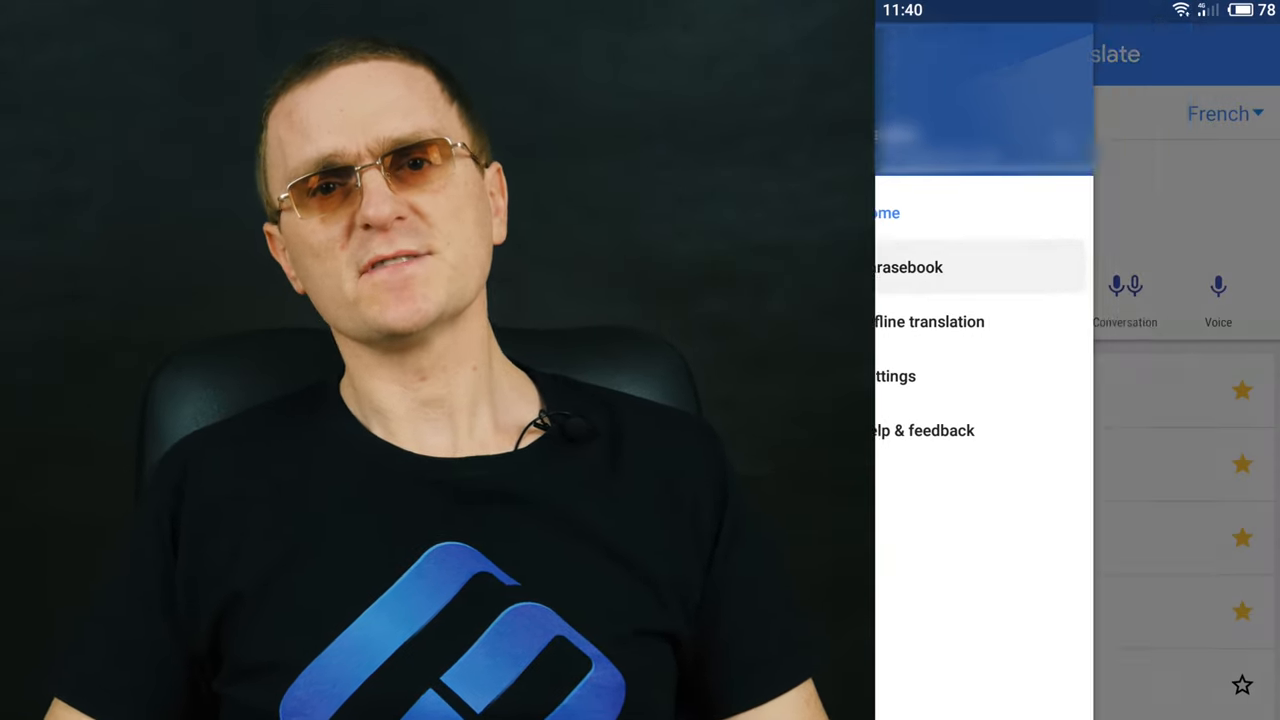
{"action": "left_click", "coordinate": [904, 268]}
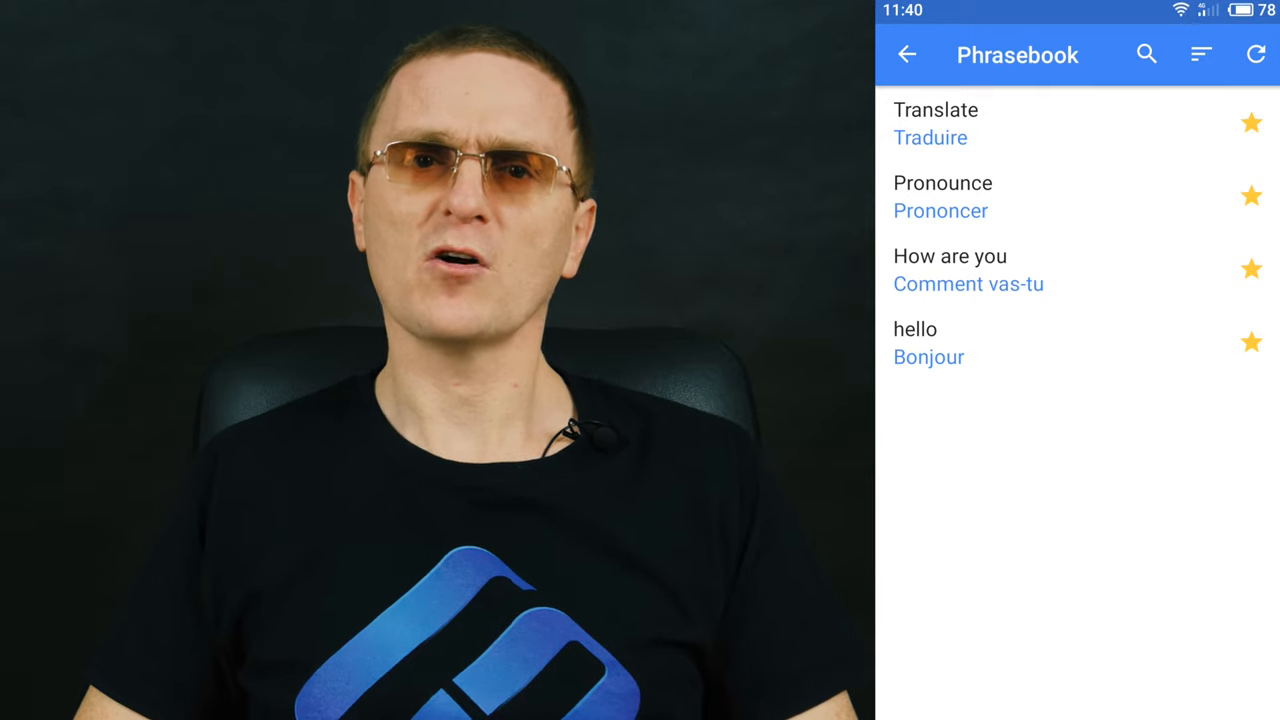
{"action": "left_click", "coordinate": [906, 54]}
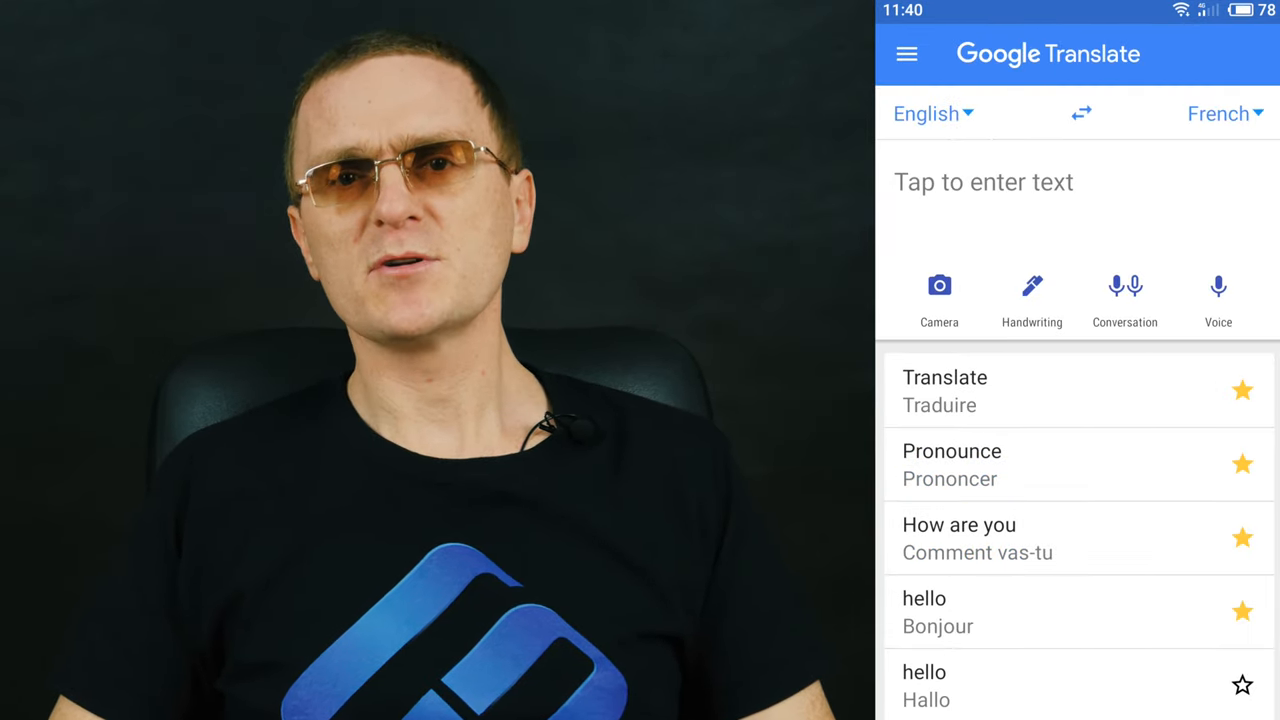
{"action": "left_click", "coordinate": [1242, 612]}
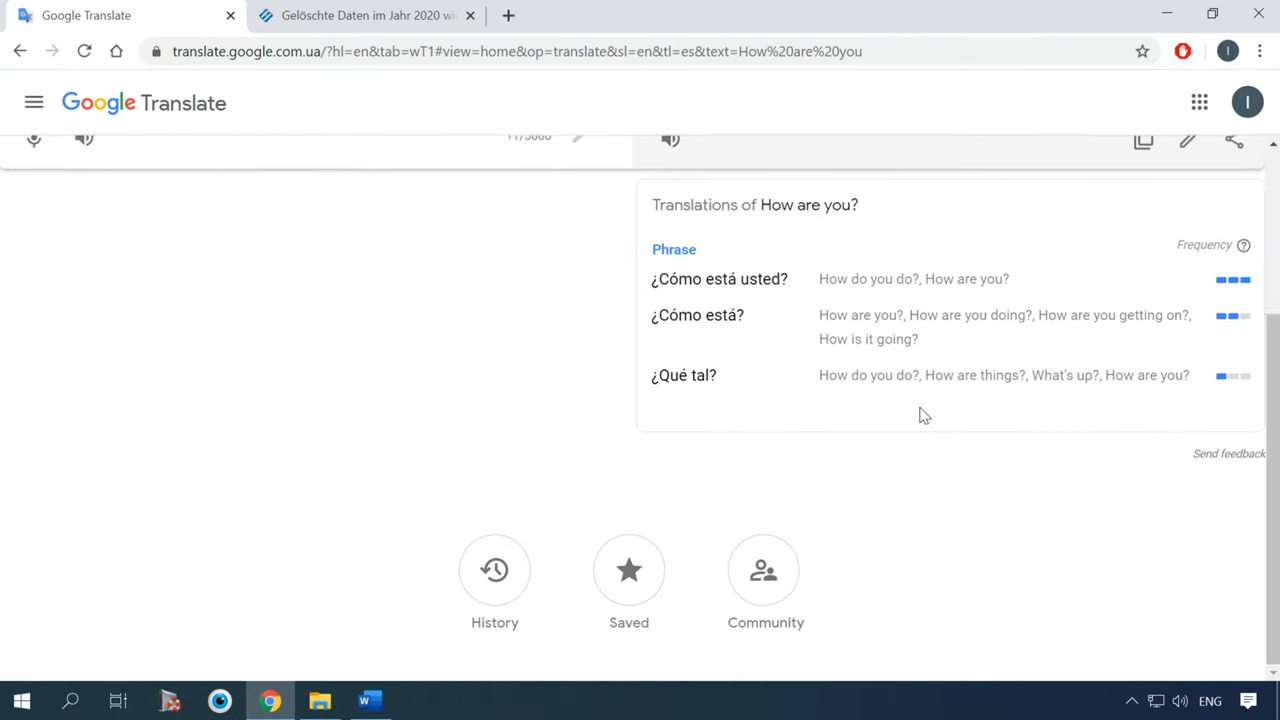
Step: View the web version's empty Saved phrases panel, close it, and star the 'Cómo estás' translation
{"action": "left_click", "coordinate": [628, 570]}
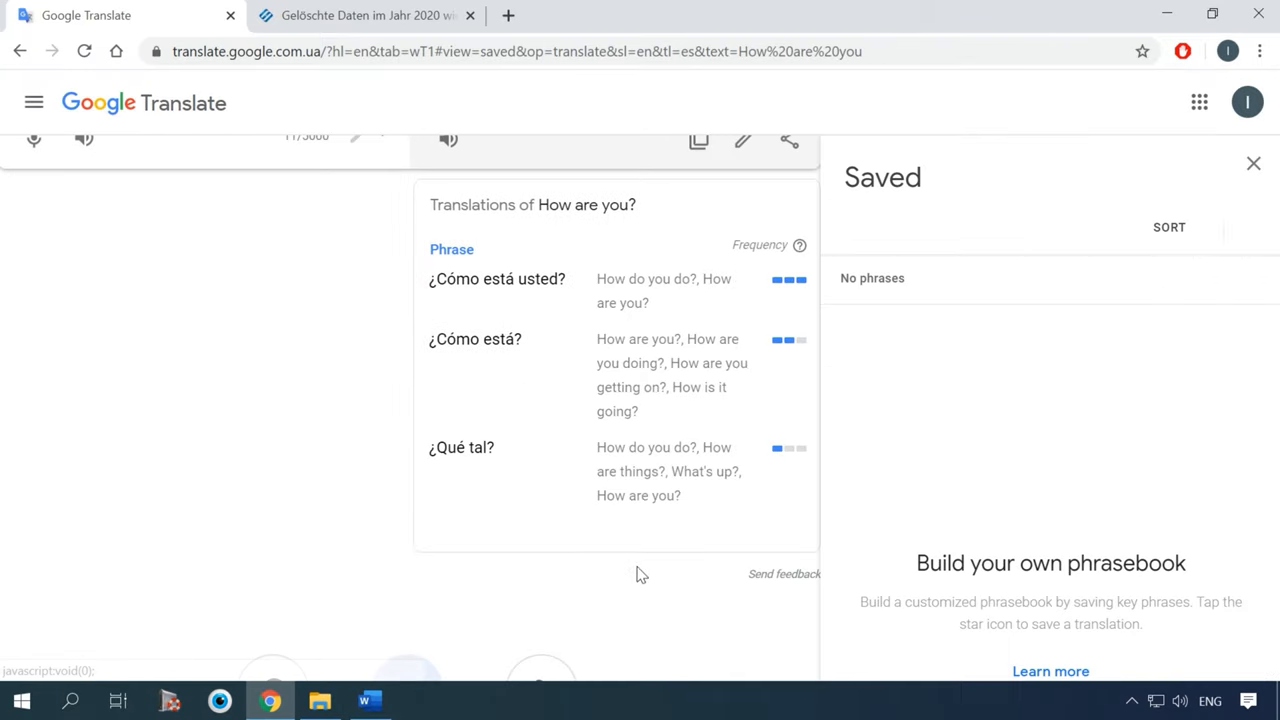
{"action": "scroll", "scroll_direction": "down", "scroll_amount": 3}
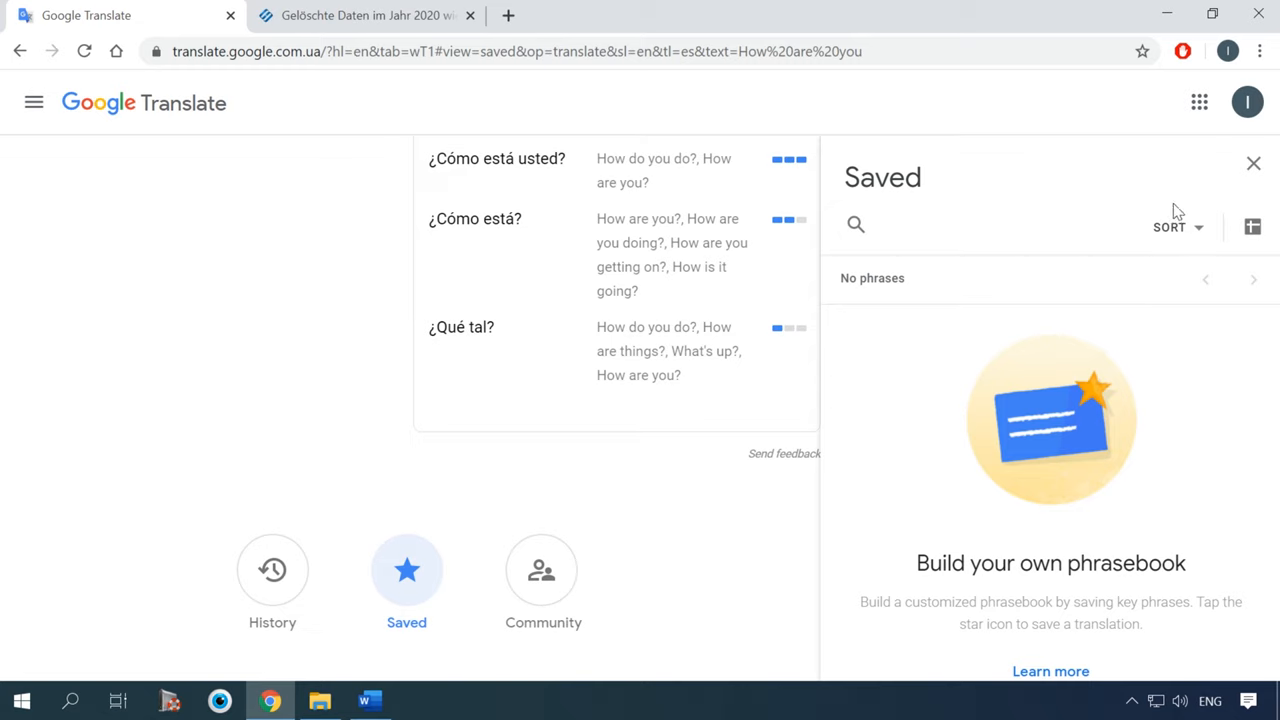
{"action": "left_click", "coordinate": [1252, 164]}
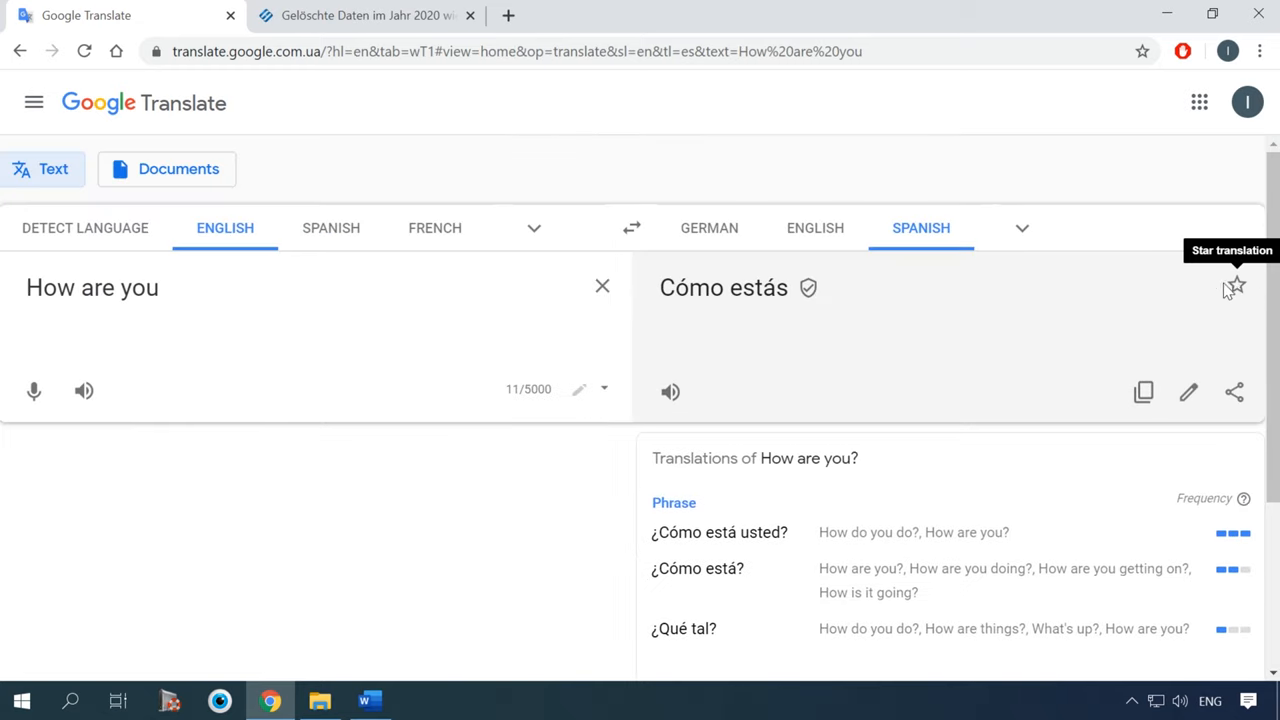
{"action": "left_click", "coordinate": [1236, 288]}
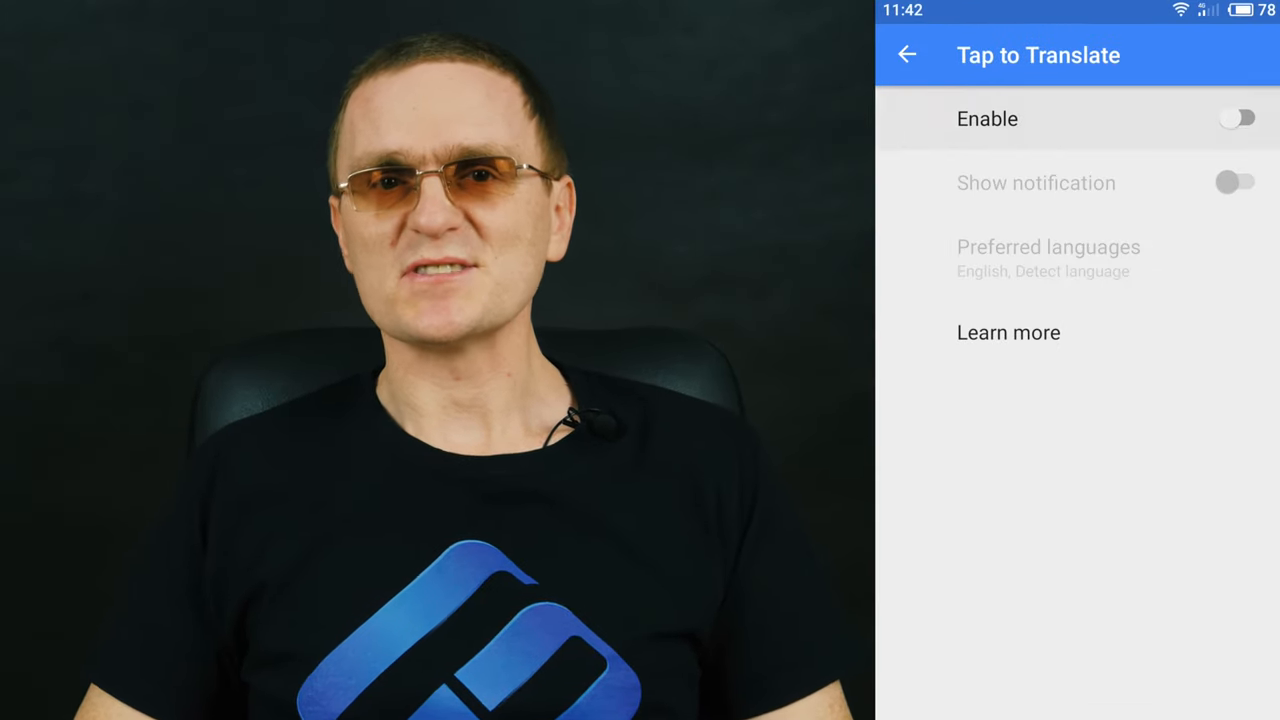
Step: Enable Tap to Translate in the phone's Google Translate settings
{"action": "left_click", "coordinate": [904, 56]}
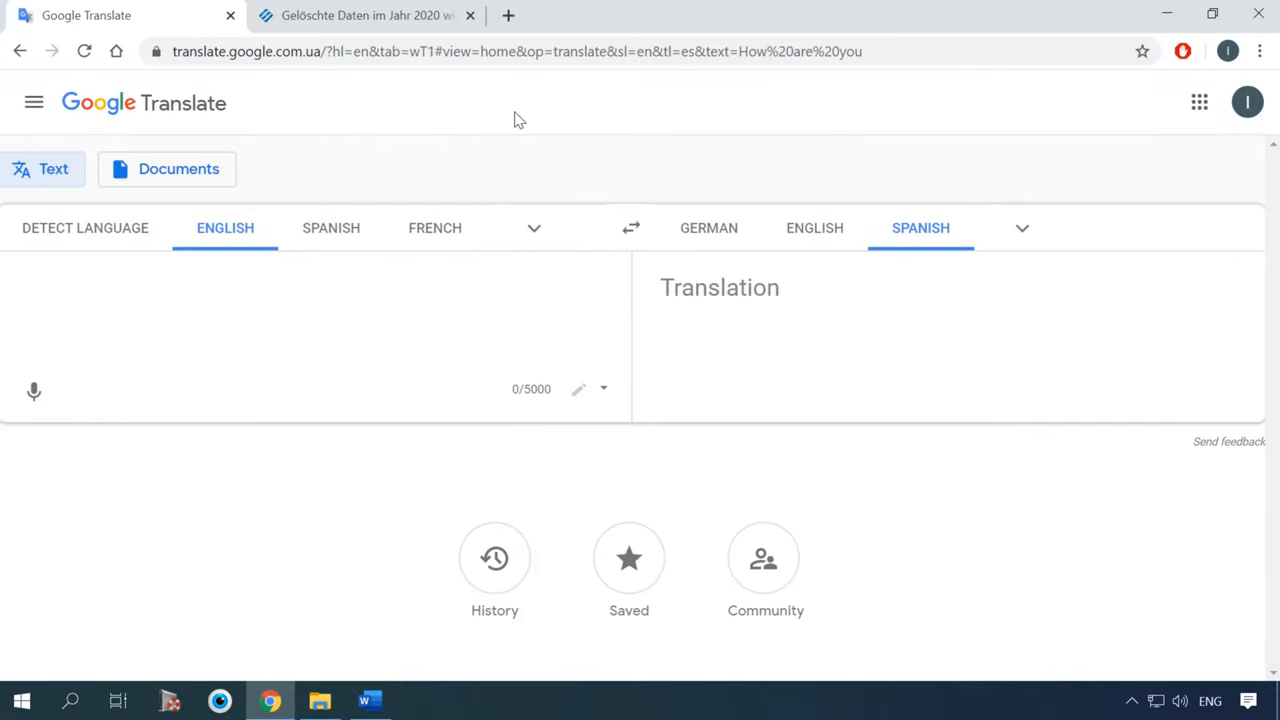
Step: Show the pasted German paragraph translated into English instead of Spanish, then clear the source box
{"action": "left_click", "coordinate": [364, 16]}
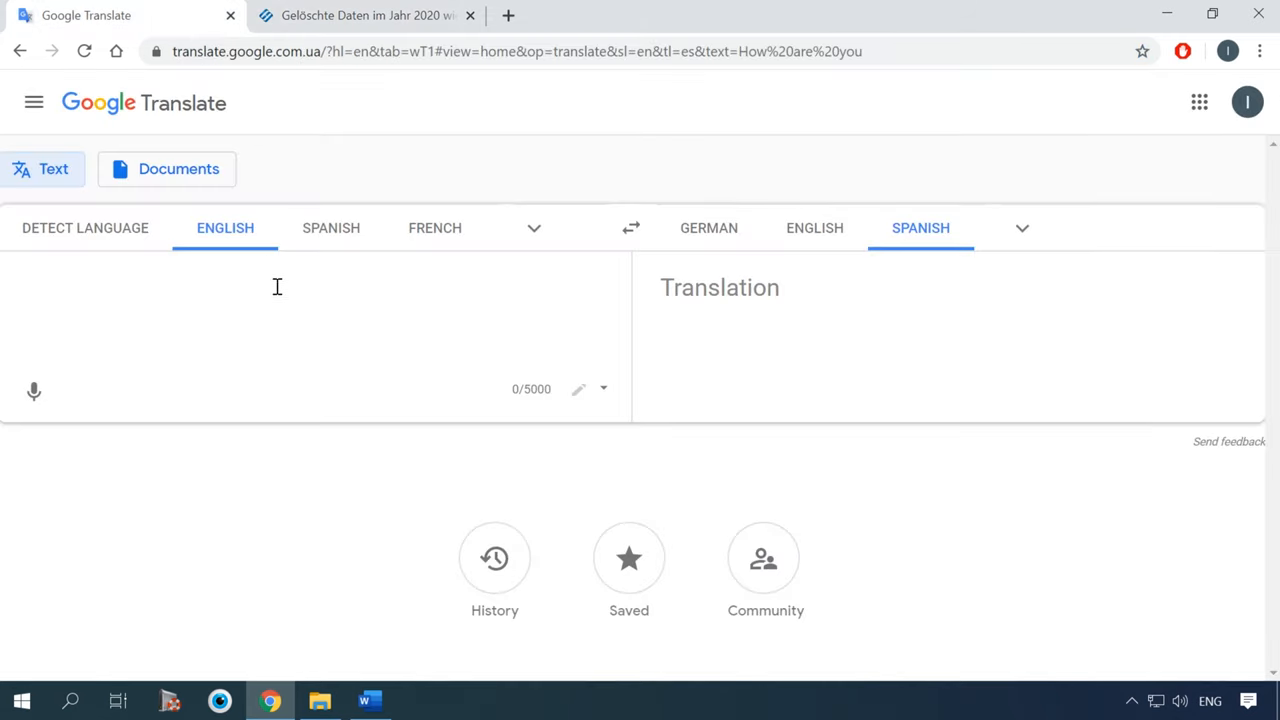
{"action": "left_click", "coordinate": [276, 288]}
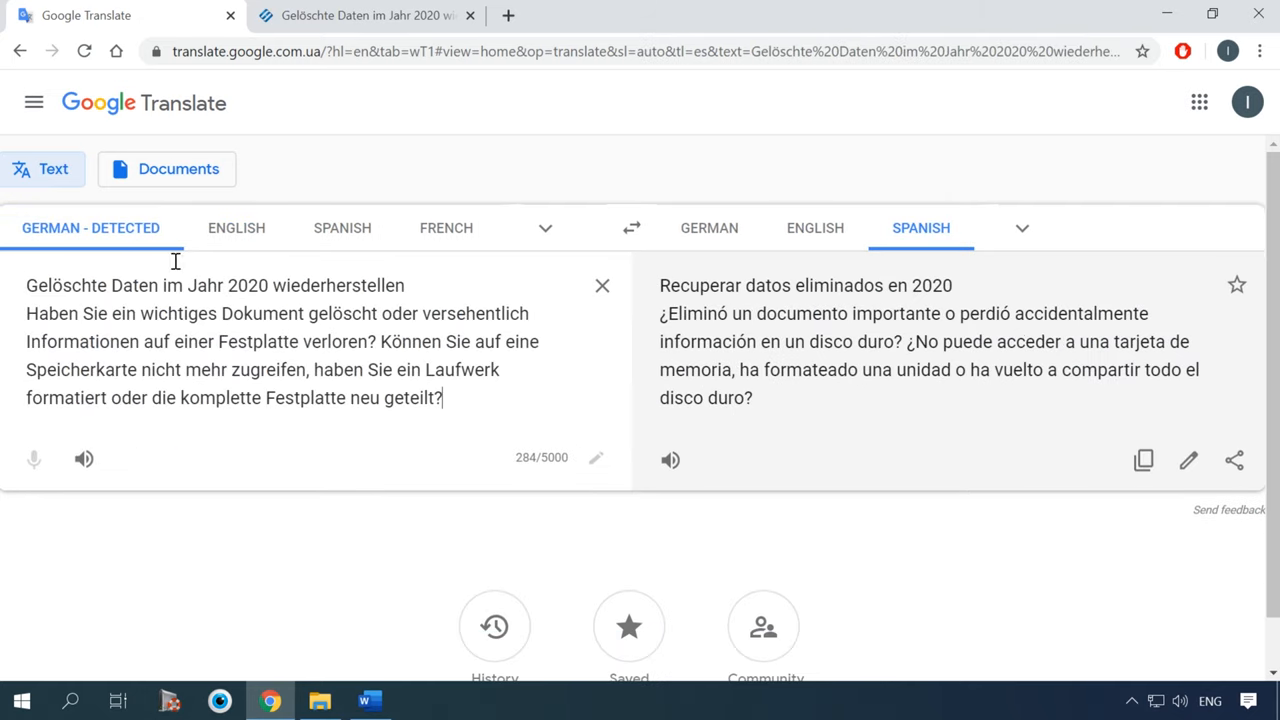
{"action": "left_click", "coordinate": [816, 228]}
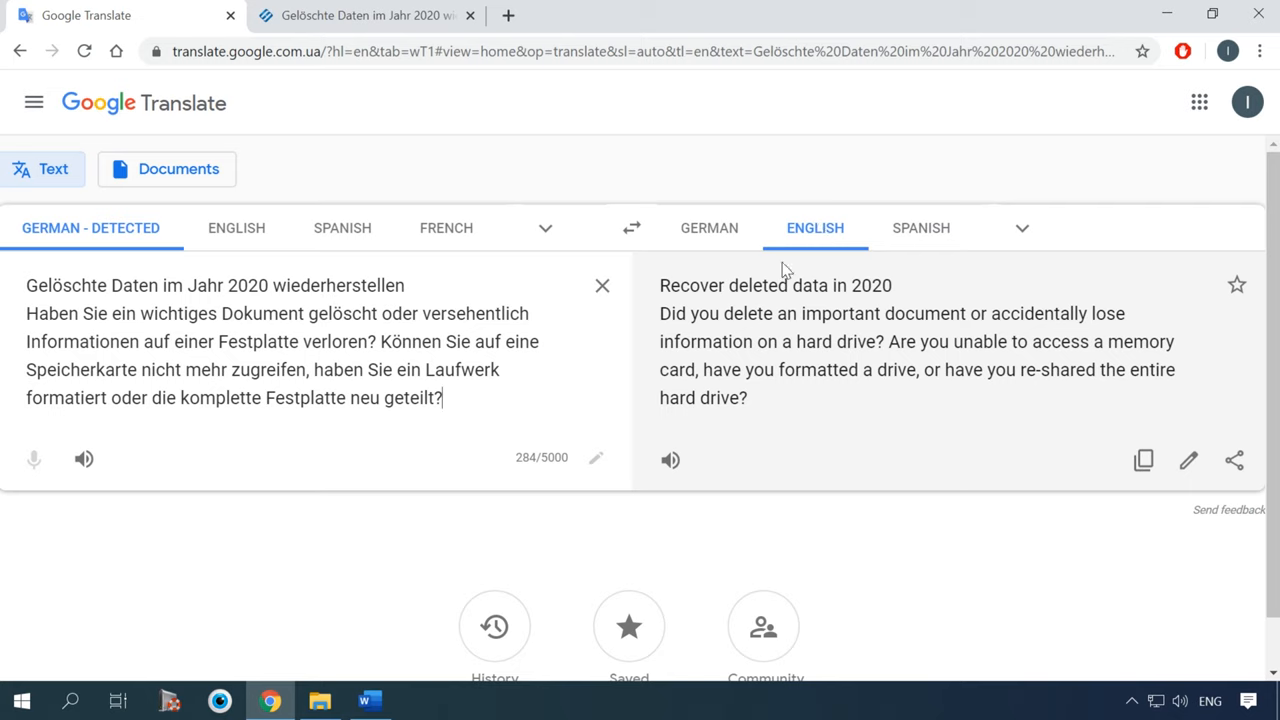
{"action": "mouse_move", "coordinate": [778, 456]}
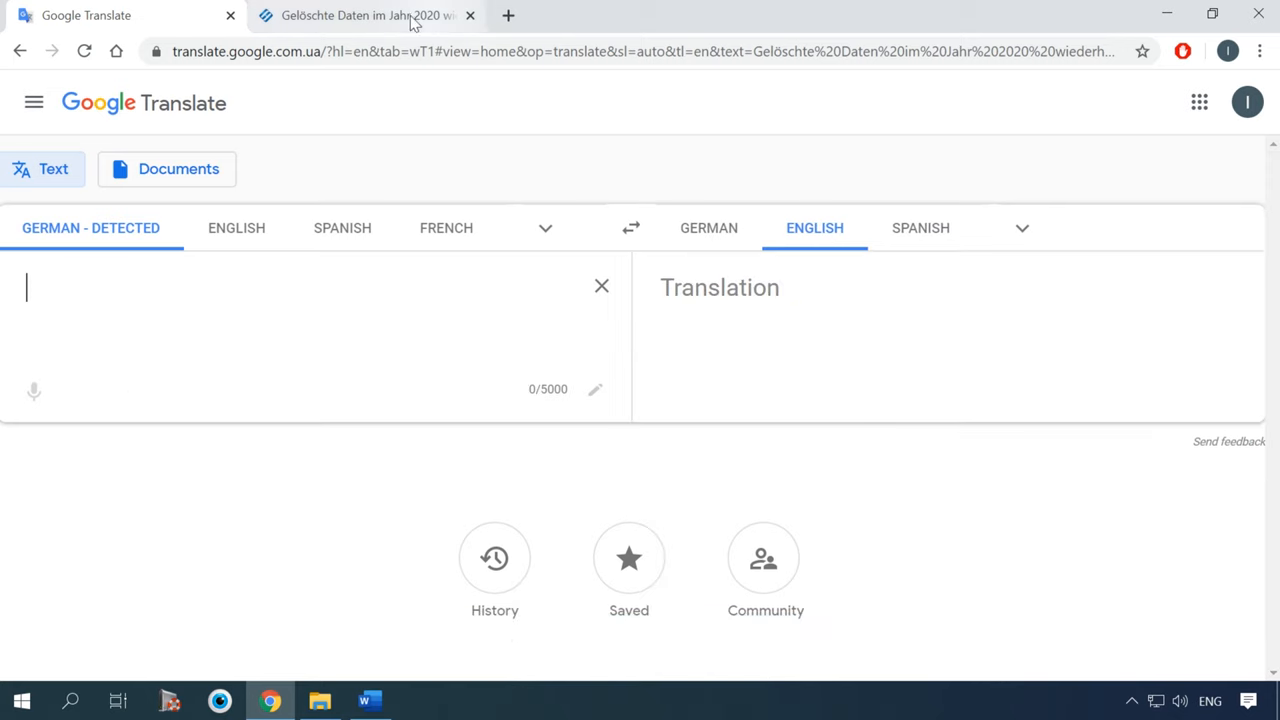
Step: Switch to the German Hetman tab and copy its web address from the address bar
{"action": "left_click", "coordinate": [364, 16]}
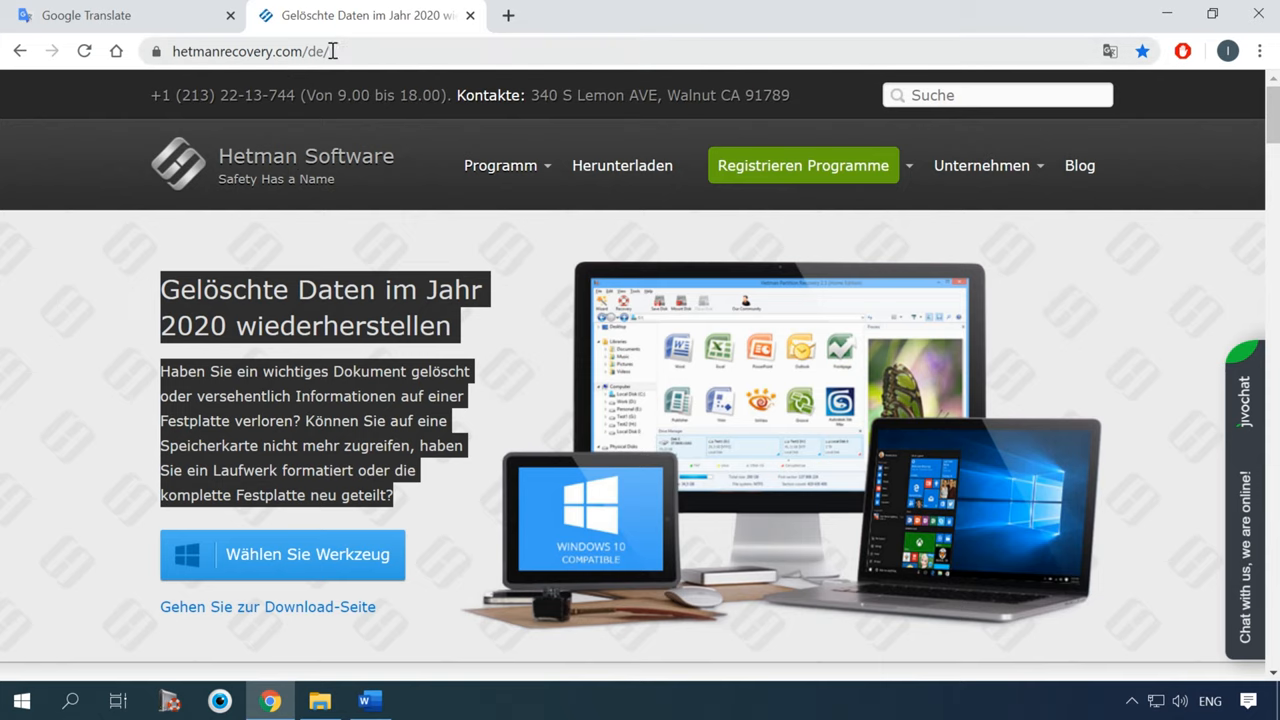
{"action": "right_click", "coordinate": [256, 52]}
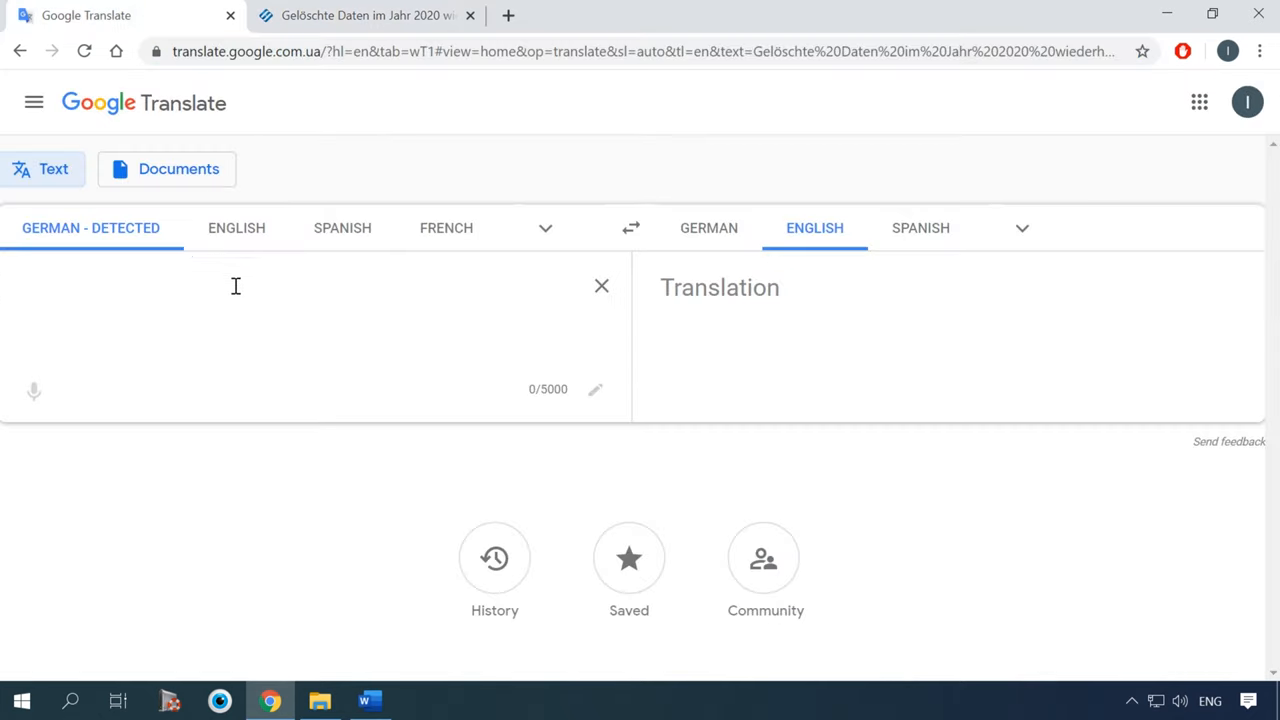
{"action": "type", "text": "https://hetmanrecovery.com/de/"}
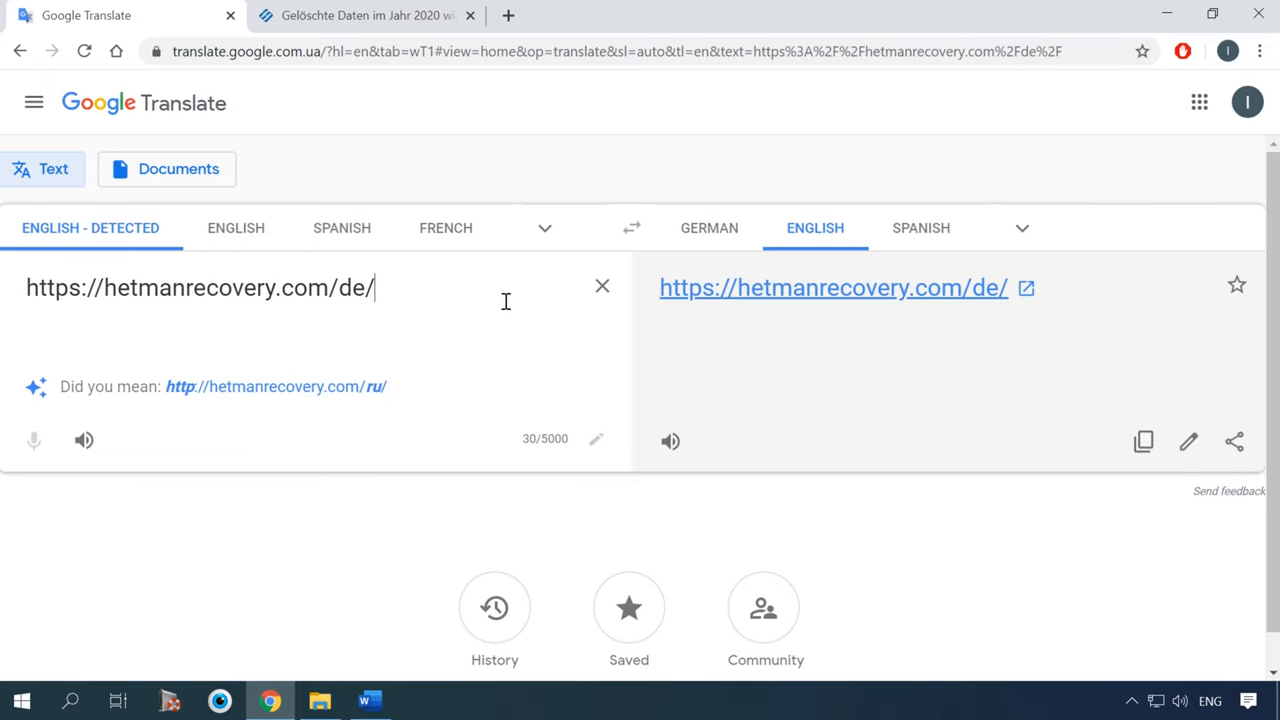
{"action": "mouse_move", "coordinate": [832, 288]}
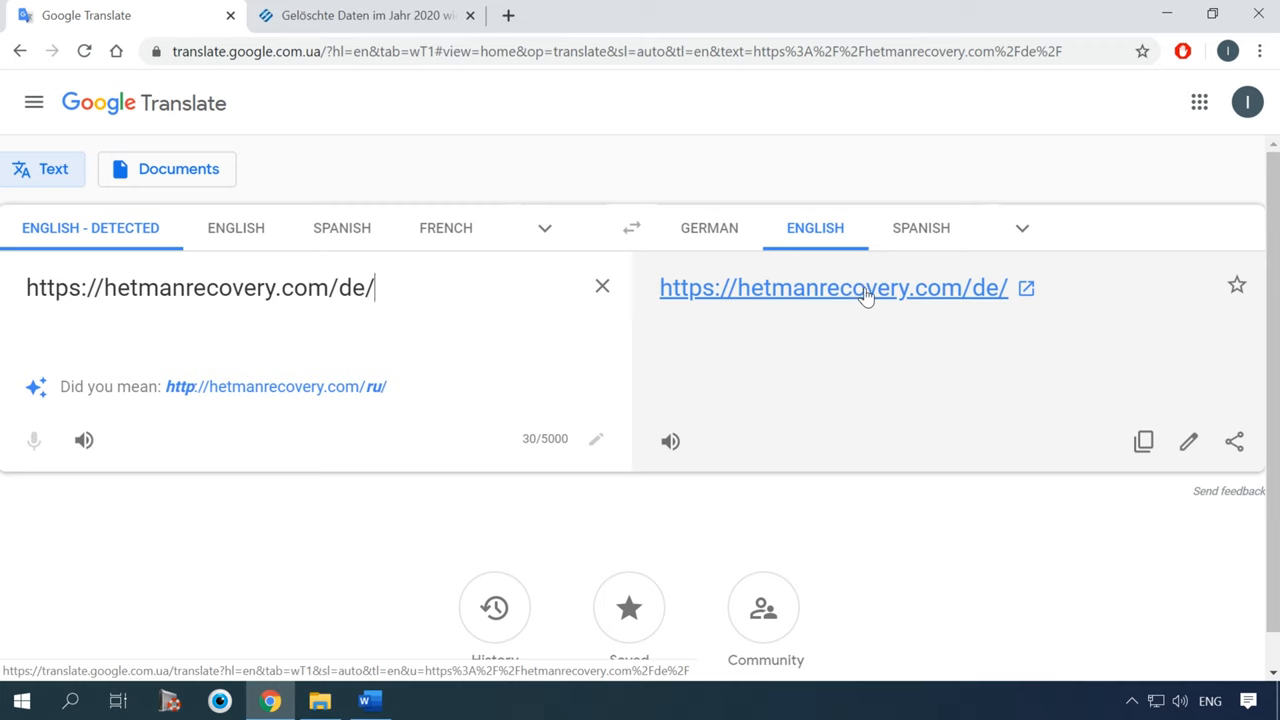
{"action": "left_click", "coordinate": [832, 288]}
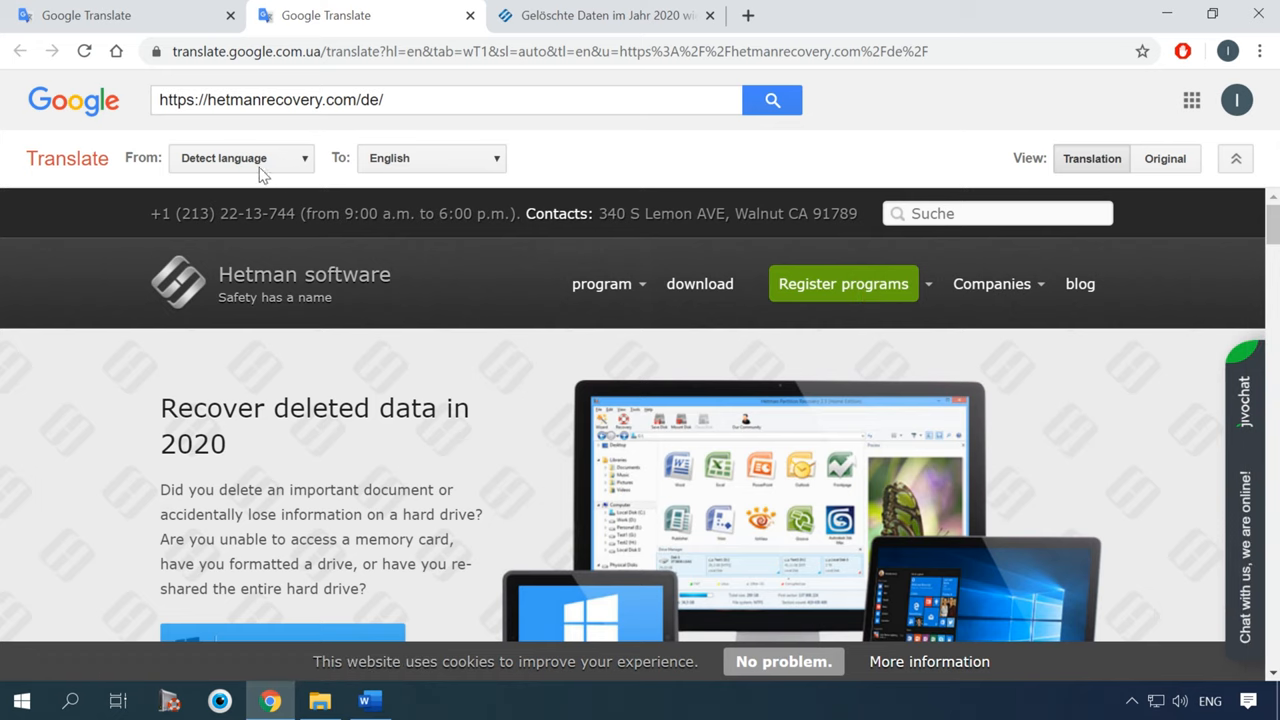
{"action": "scroll", "scroll_direction": "down", "scroll_amount": 3}
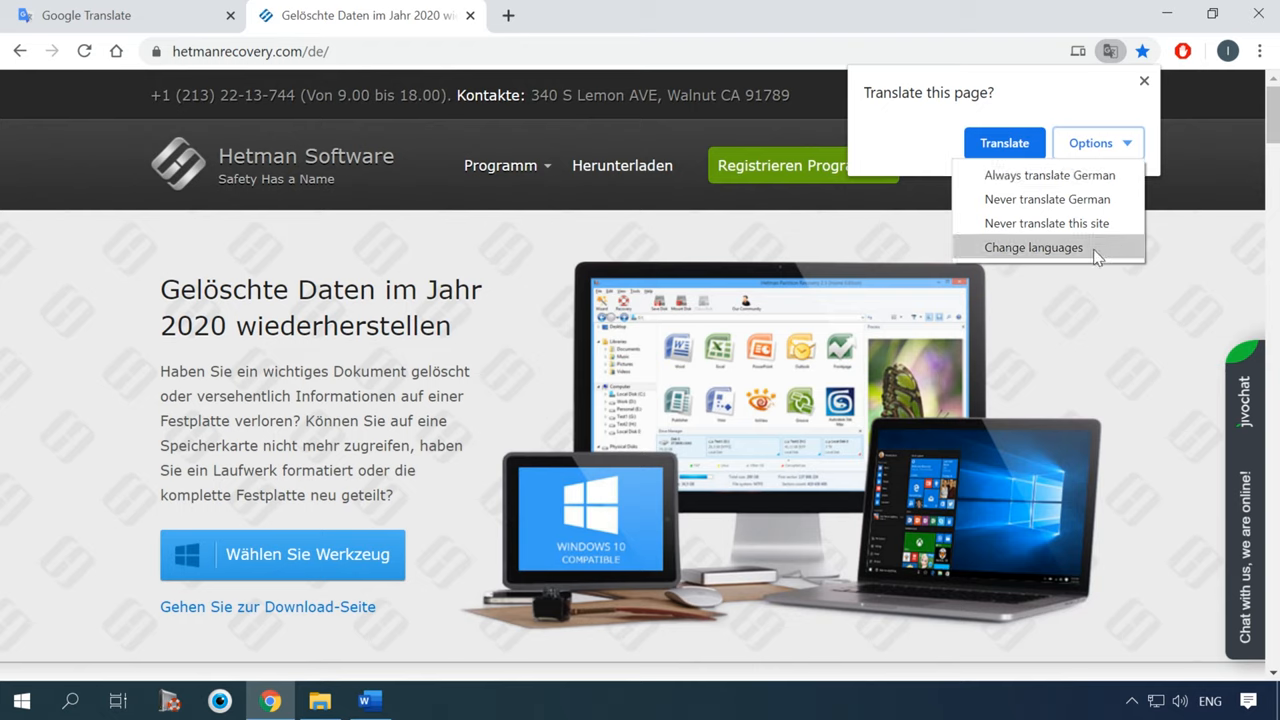
{"action": "mouse_move", "coordinate": [1048, 124]}
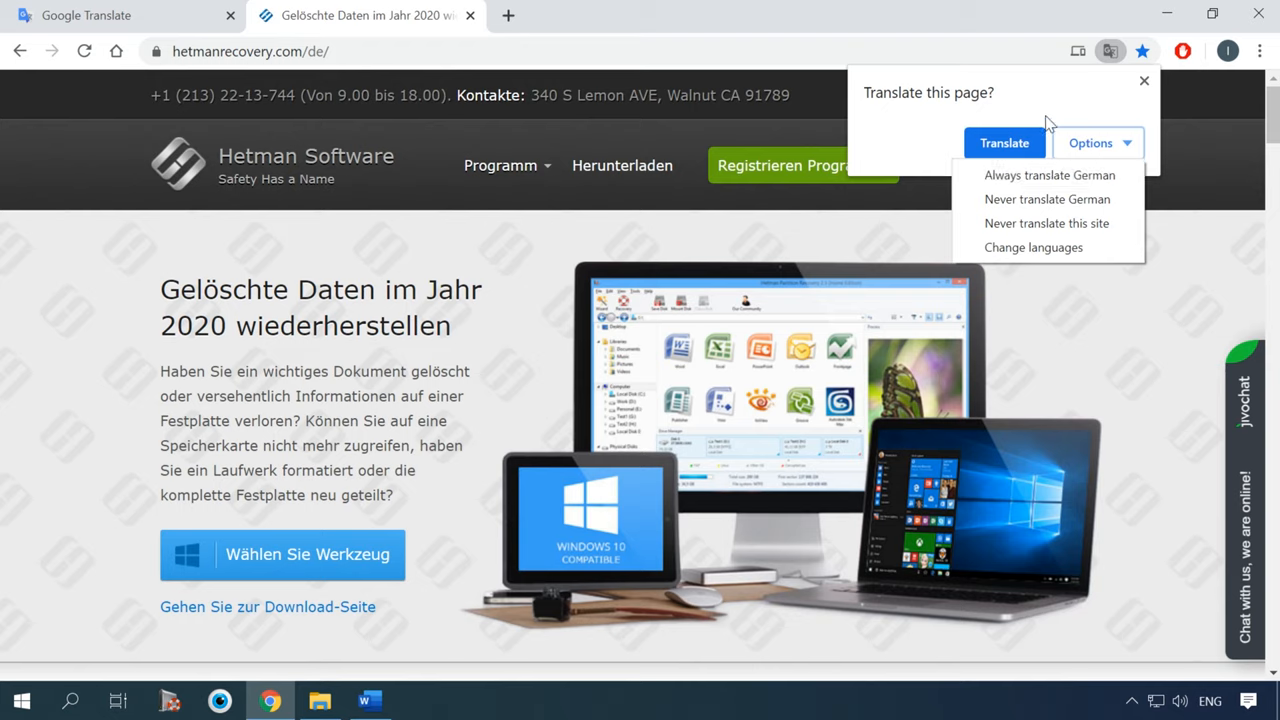
Step: Translate the German Hetman page to English with Chrome's built-in translator and browse its Data recovery software list
{"action": "left_click", "coordinate": [1004, 142]}
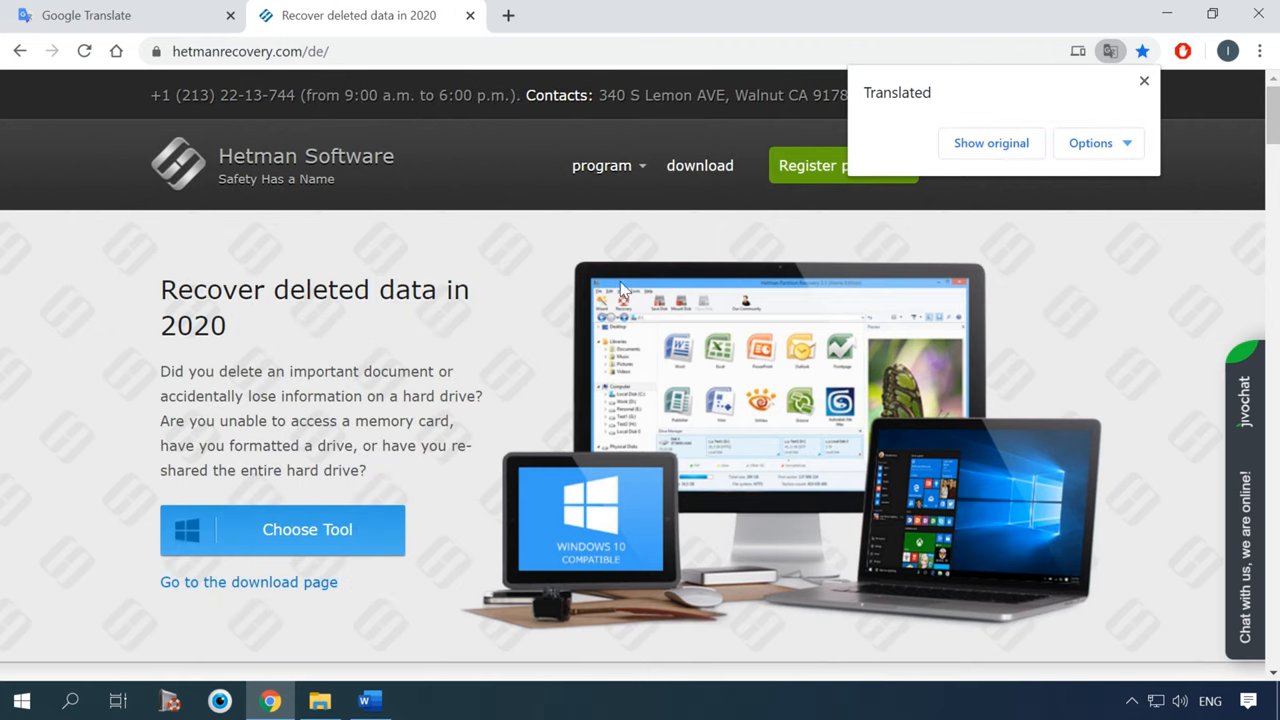
{"action": "scroll", "scroll_direction": "down", "scroll_amount": 3}
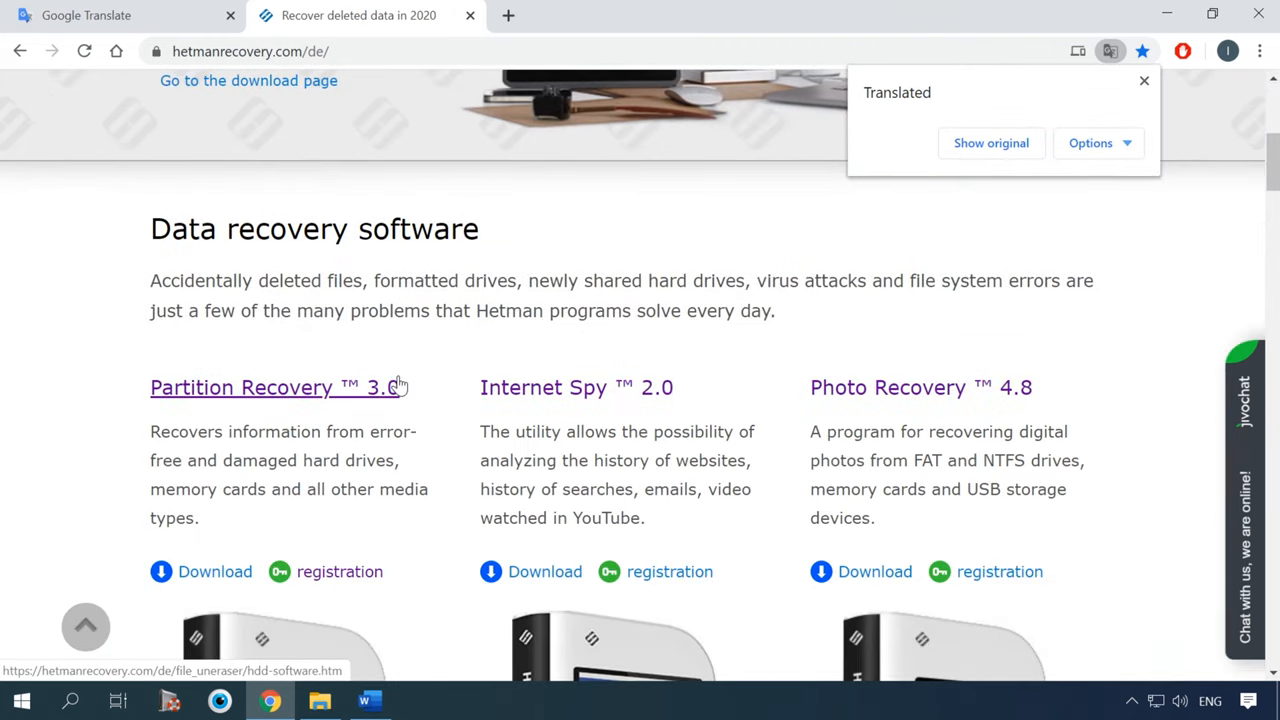
{"action": "scroll", "scroll_direction": "down", "scroll_amount": 3}
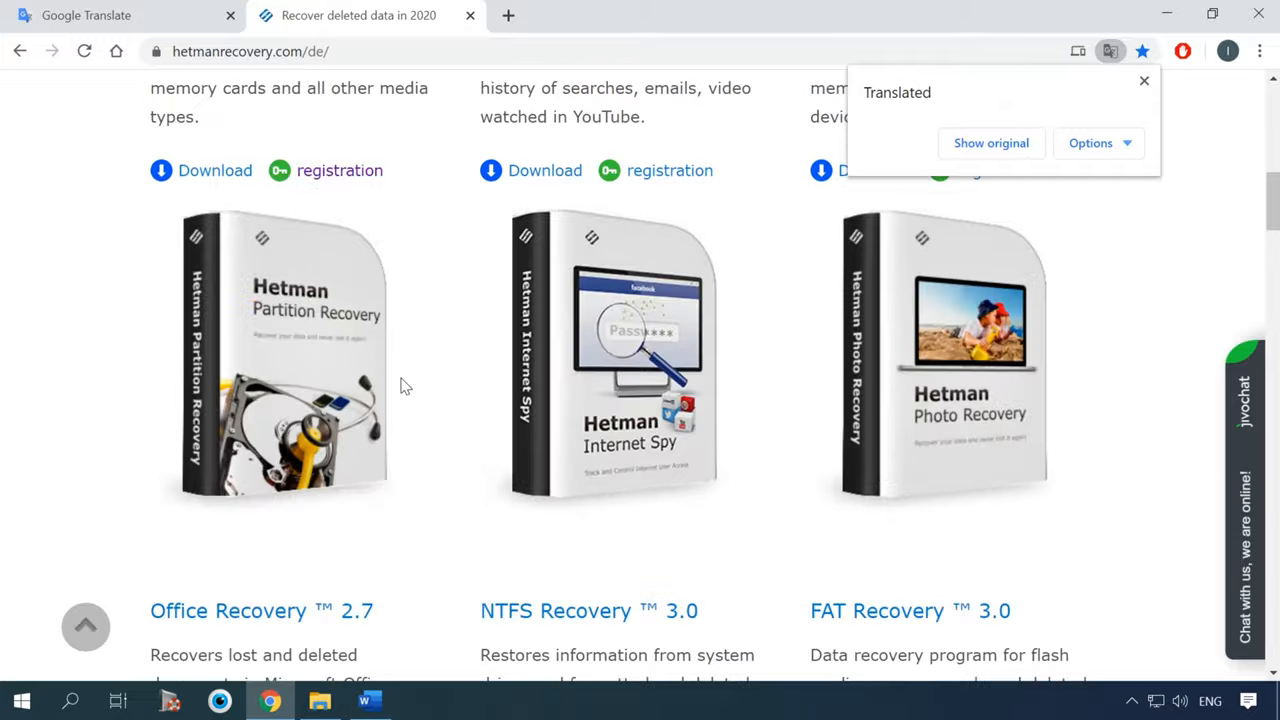
{"action": "scroll", "scroll_direction": "up", "scroll_amount": 3}
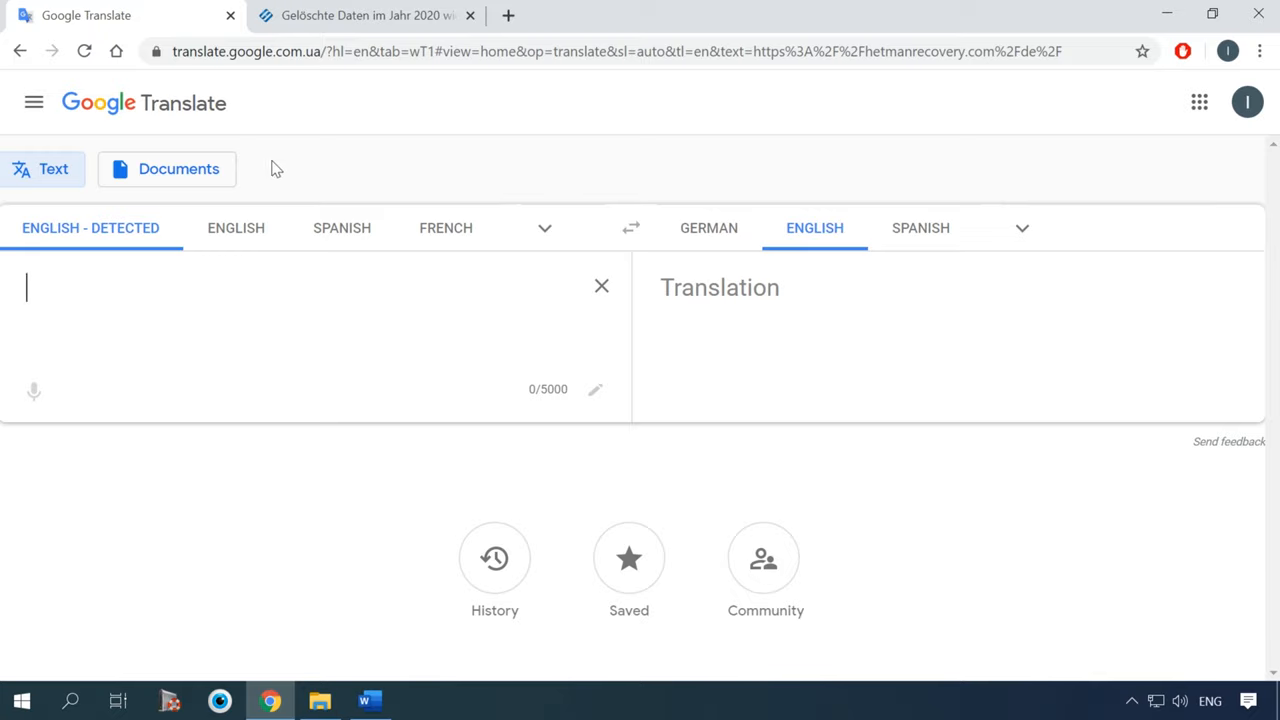
Step: Switch to Documents mode and upload the Windows 10 .docx from the Documents folder
{"action": "left_click", "coordinate": [166, 168]}
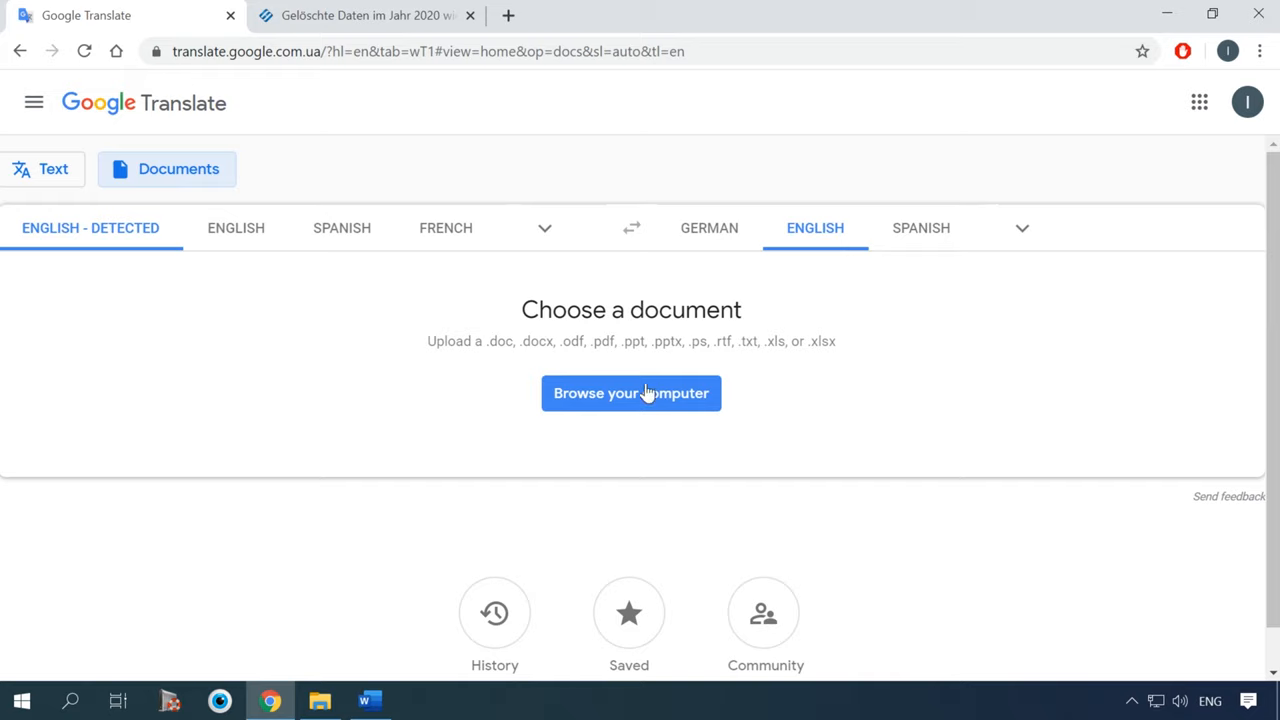
{"action": "mouse_move", "coordinate": [624, 398]}
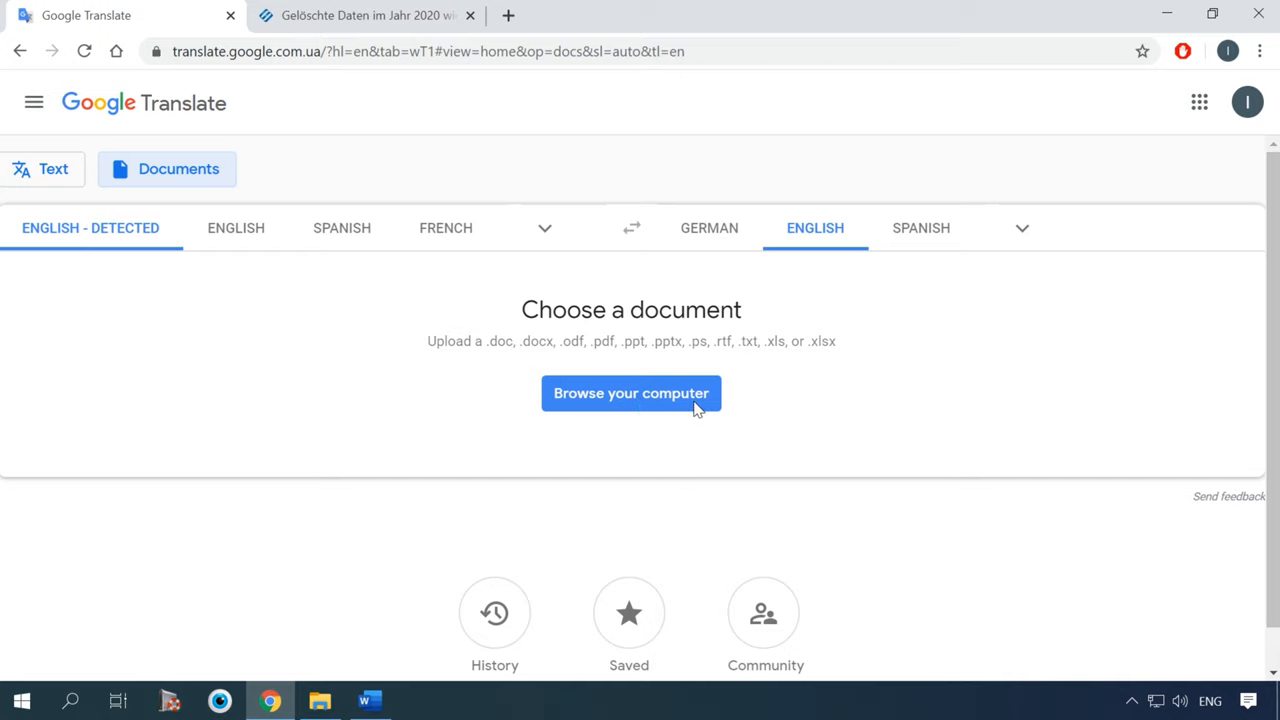
{"action": "left_click", "coordinate": [632, 392]}
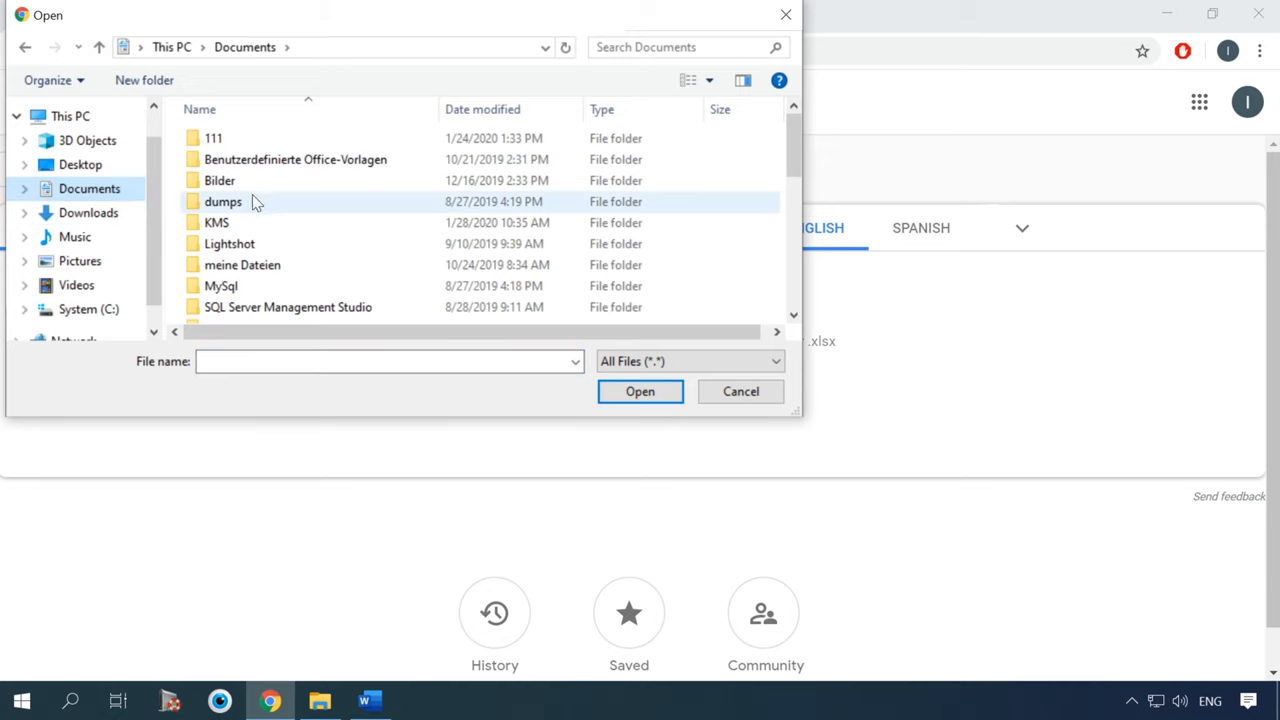
{"action": "left_click", "coordinate": [314, 228]}
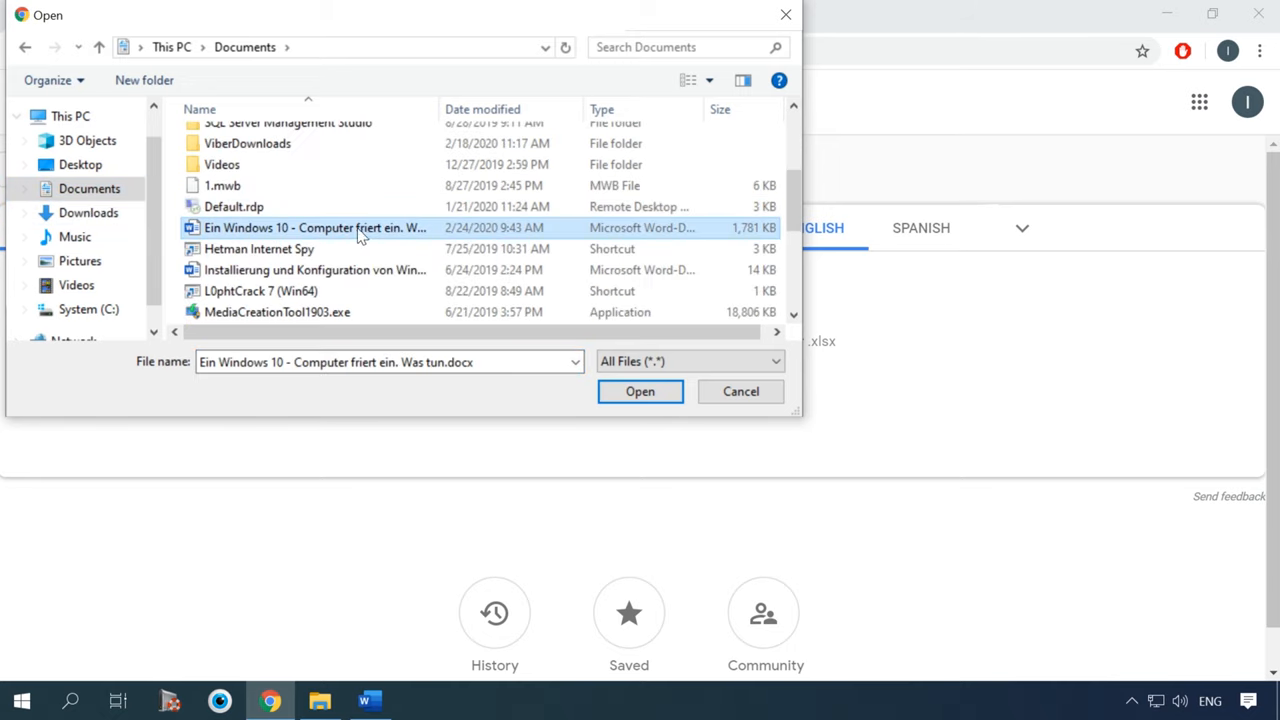
{"action": "left_click", "coordinate": [640, 390]}
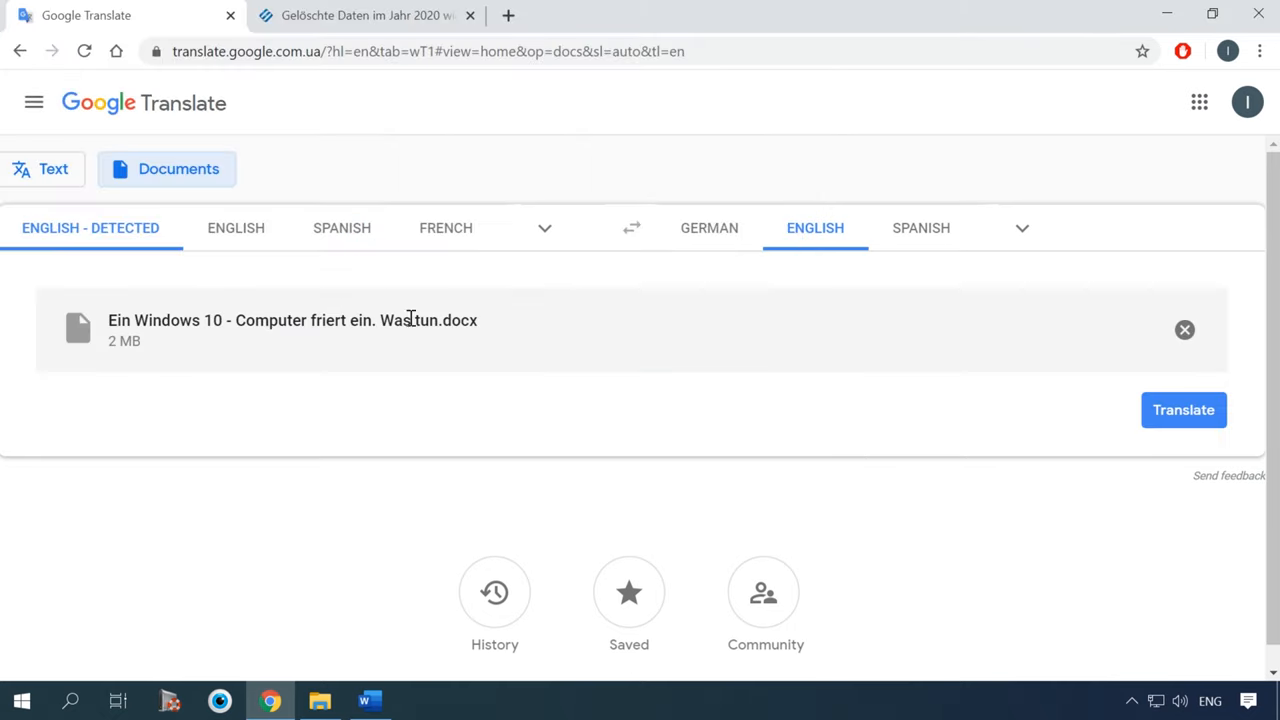
Step: Translate the uploaded German document into English and read through the result about the frozen Windows 10 computer
{"action": "left_click", "coordinate": [1184, 410]}
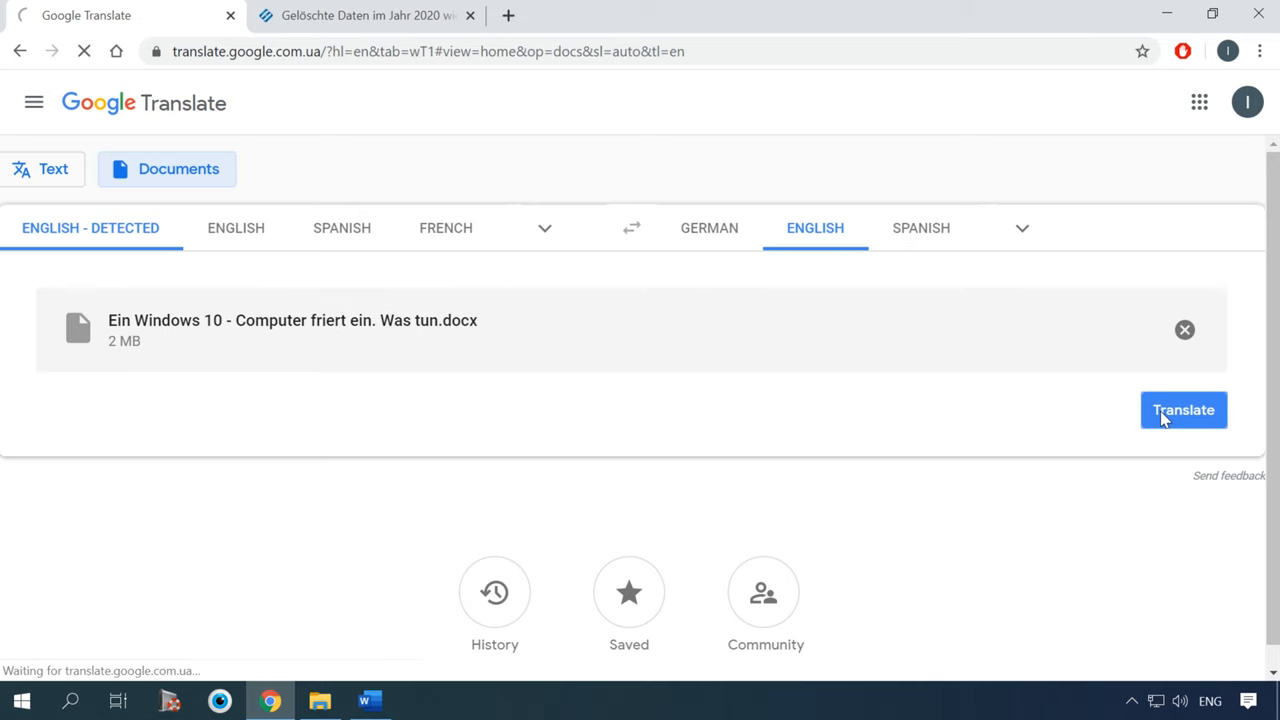
{"action": "left_click", "coordinate": [1184, 410]}
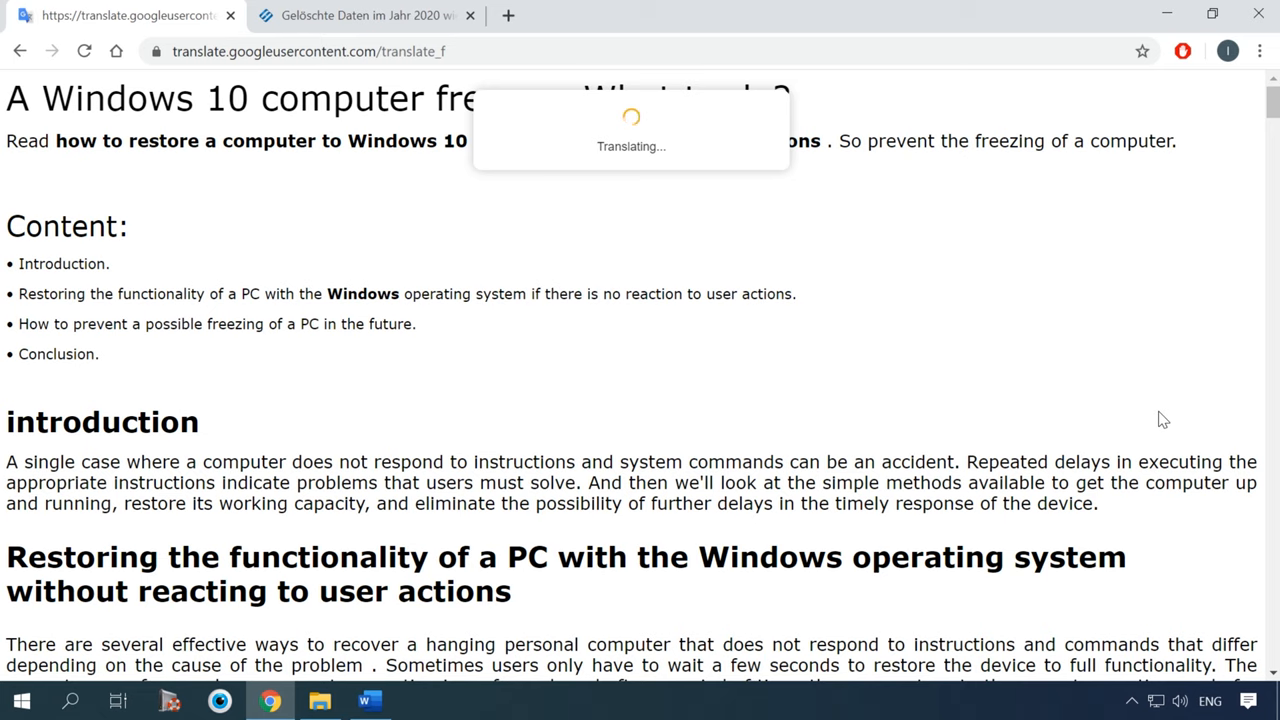
{"action": "scroll", "scroll_direction": "down", "scroll_amount": 3}
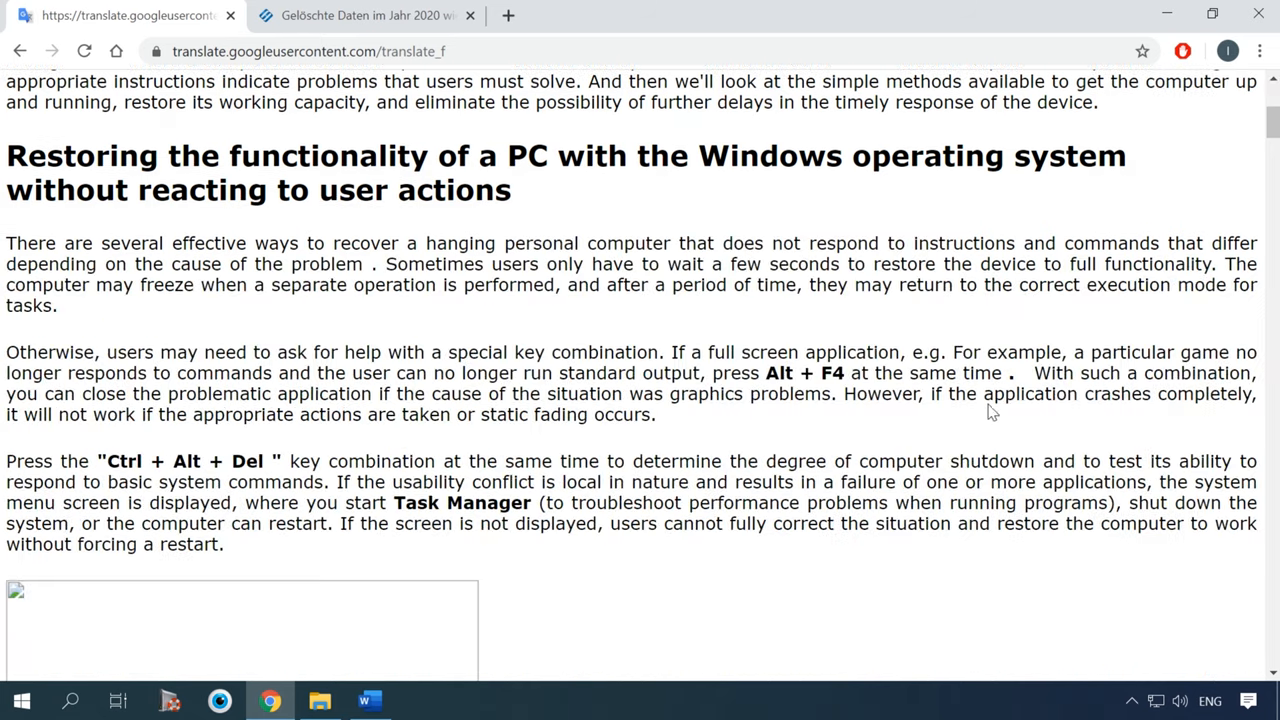
{"action": "scroll", "scroll_direction": "down", "scroll_amount": 3}
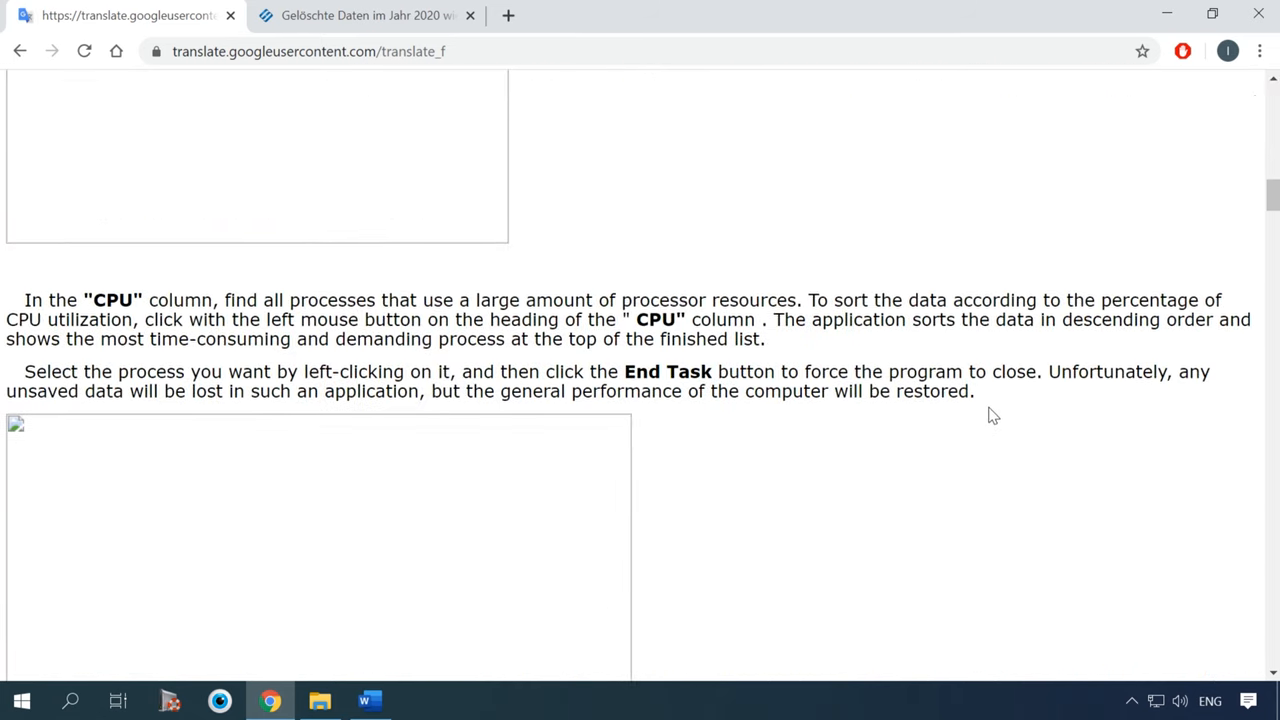